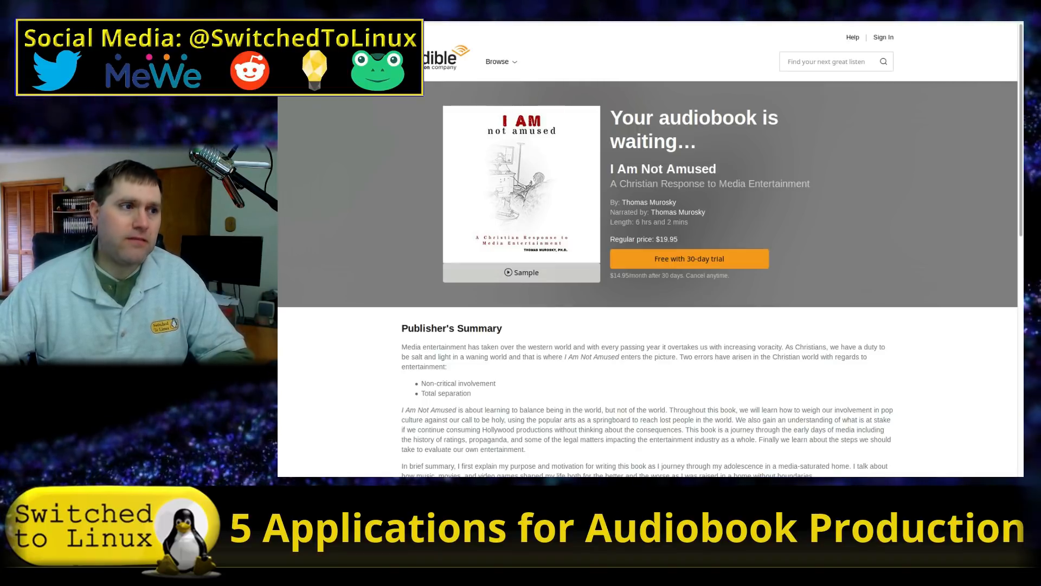
Step: Scroll through the audiobook chapter waveform in Audacity to look it over
click(498, 62)
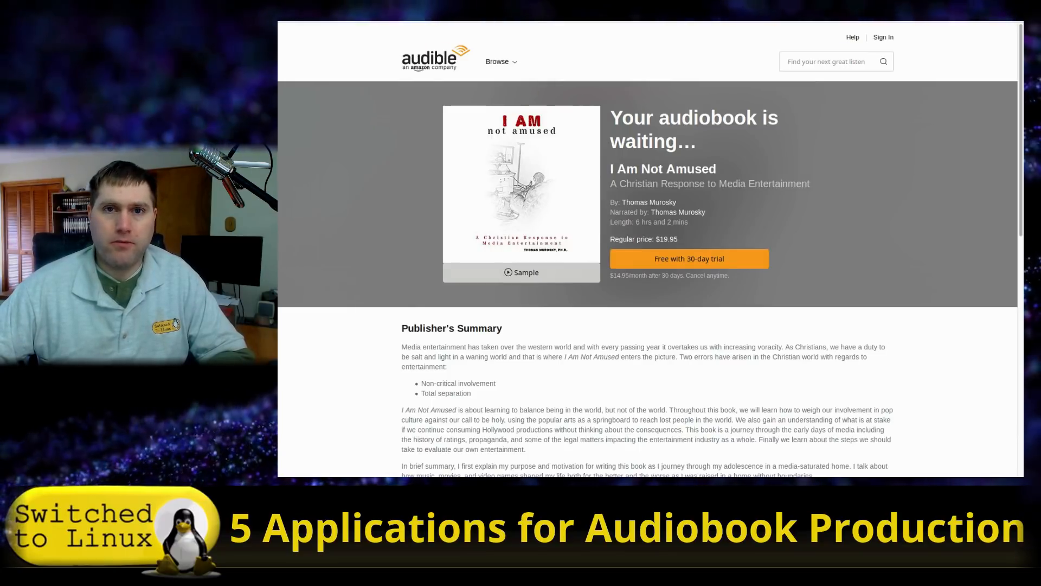
click(590, 576)
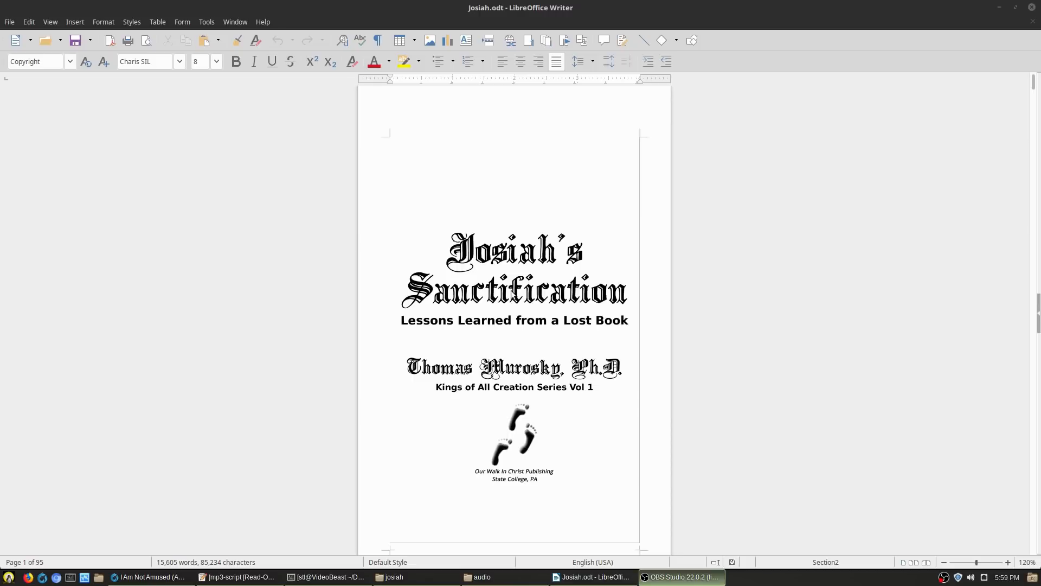
mouse_move(815, 179)
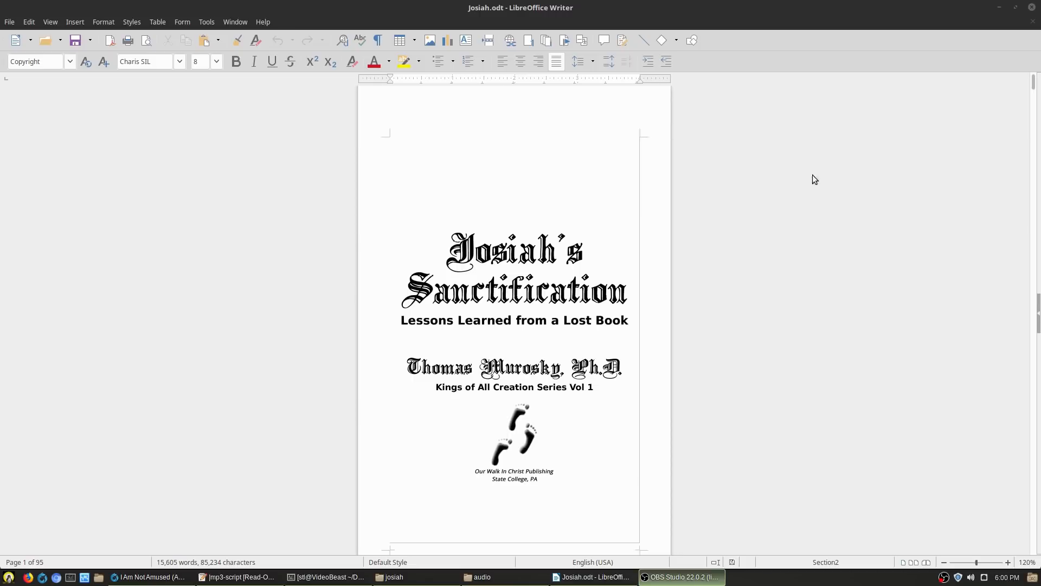
mouse_move(860, 245)
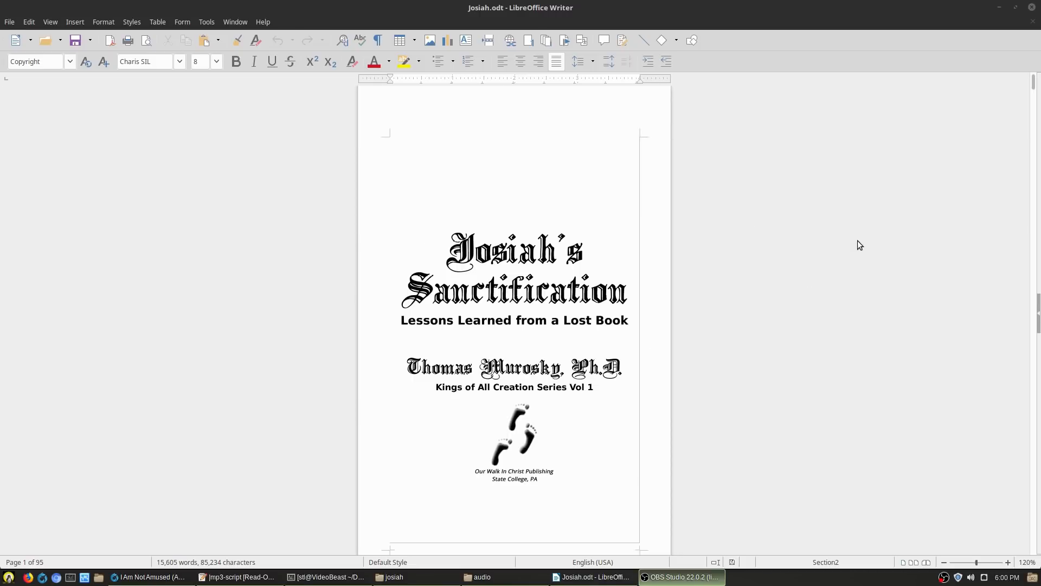
mouse_move(812, 187)
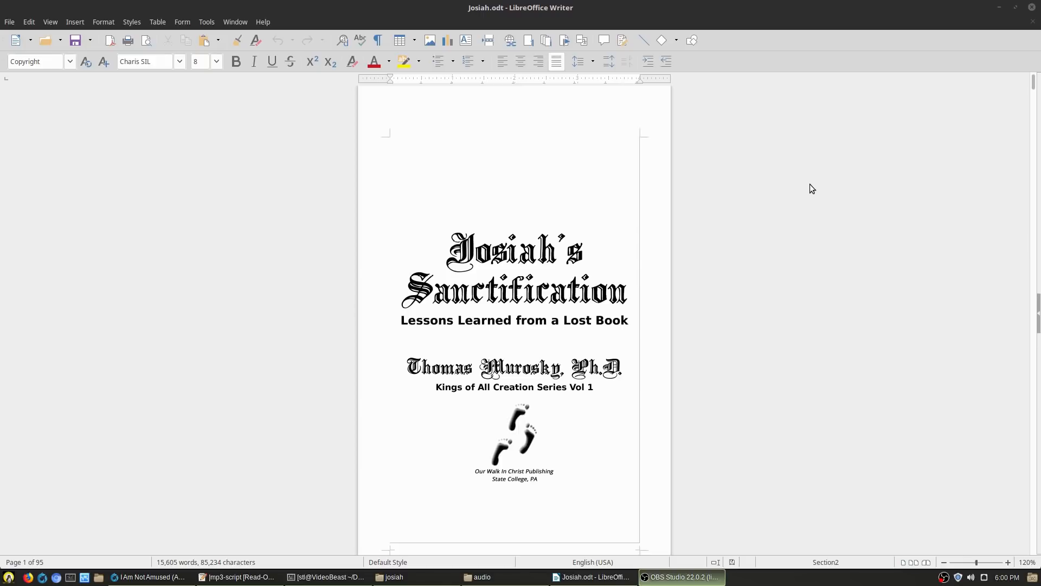
scroll(down, 3)
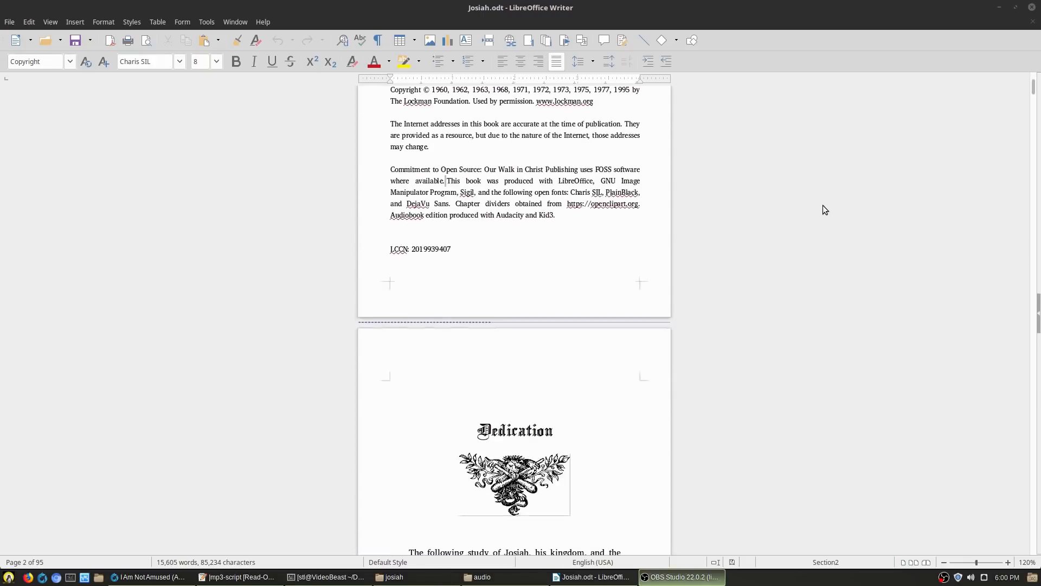
scroll(down, 3)
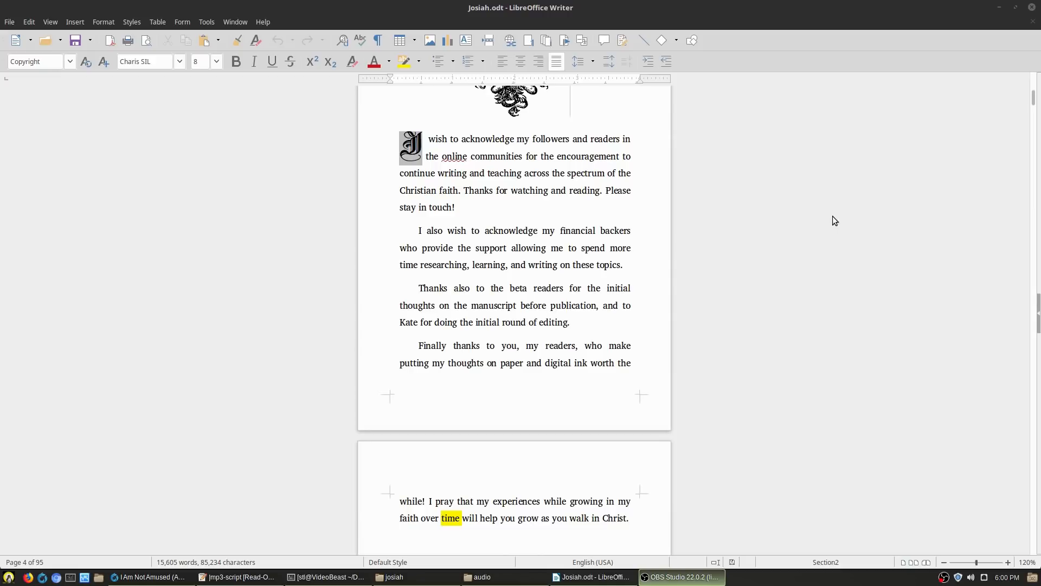
scroll(down, 3)
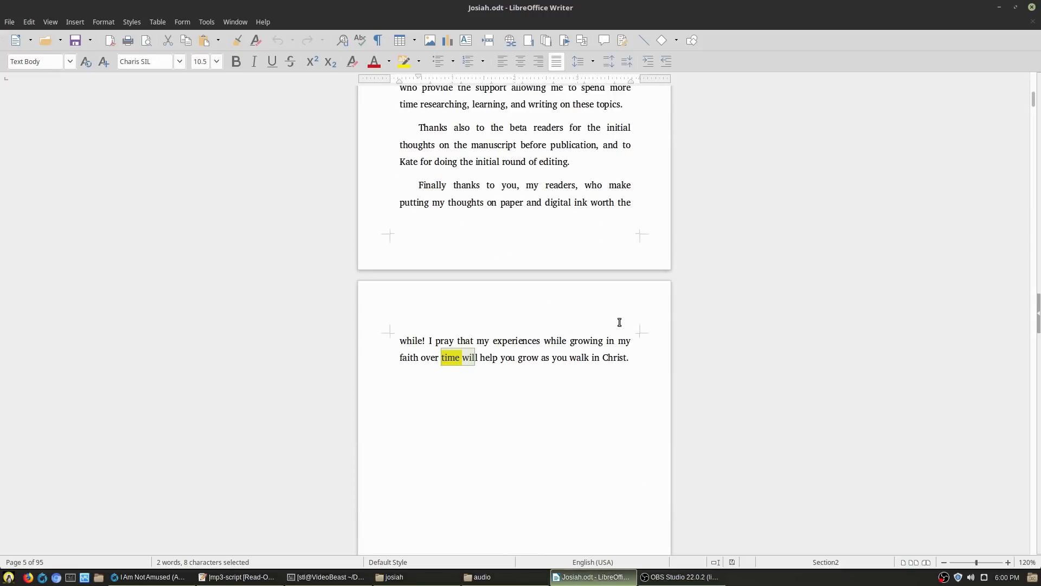
scroll(down, 3)
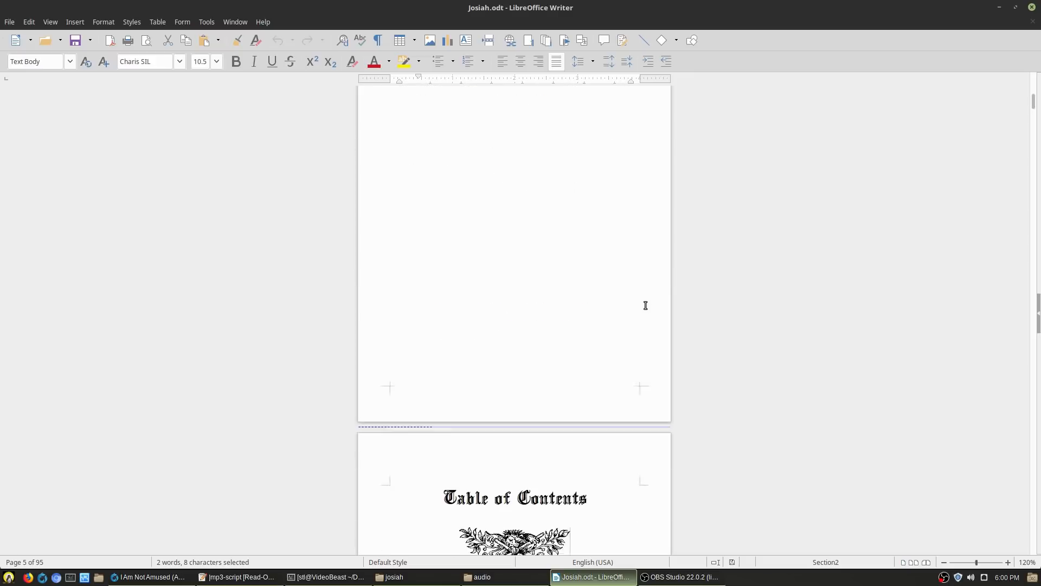
scroll(down, 3)
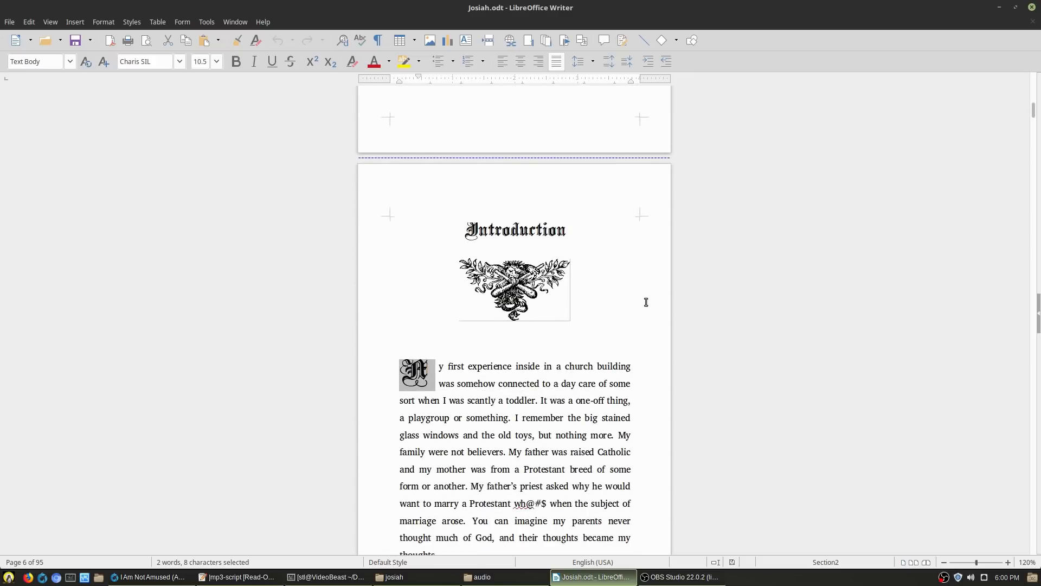
mouse_move(575, 268)
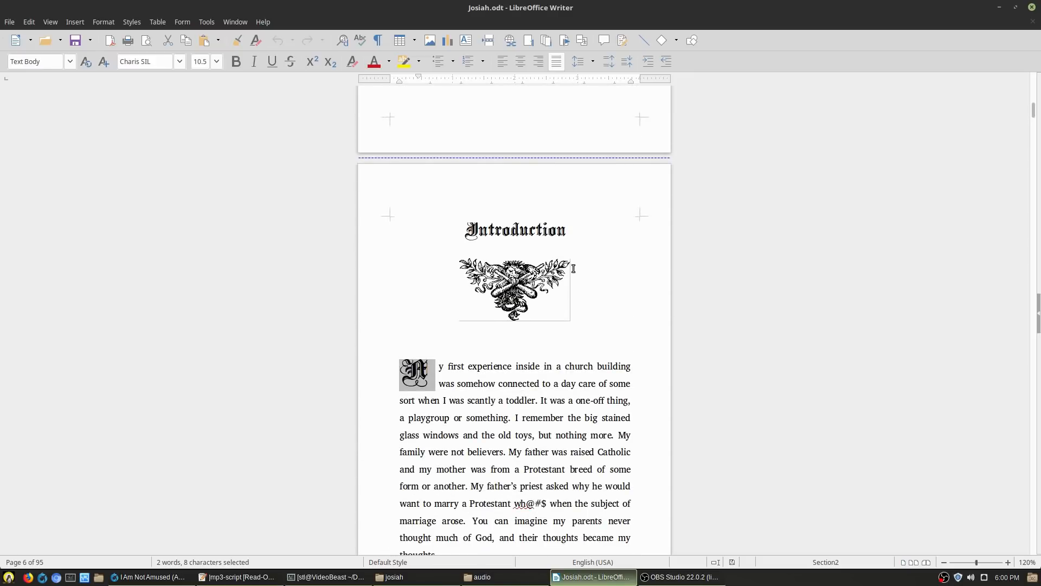
mouse_move(511, 248)
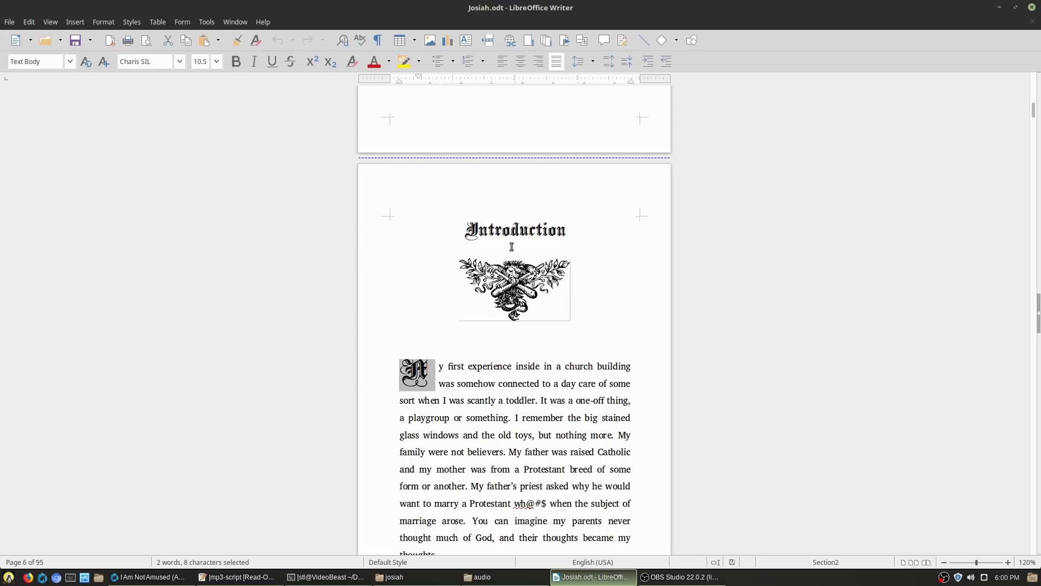
mouse_move(516, 239)
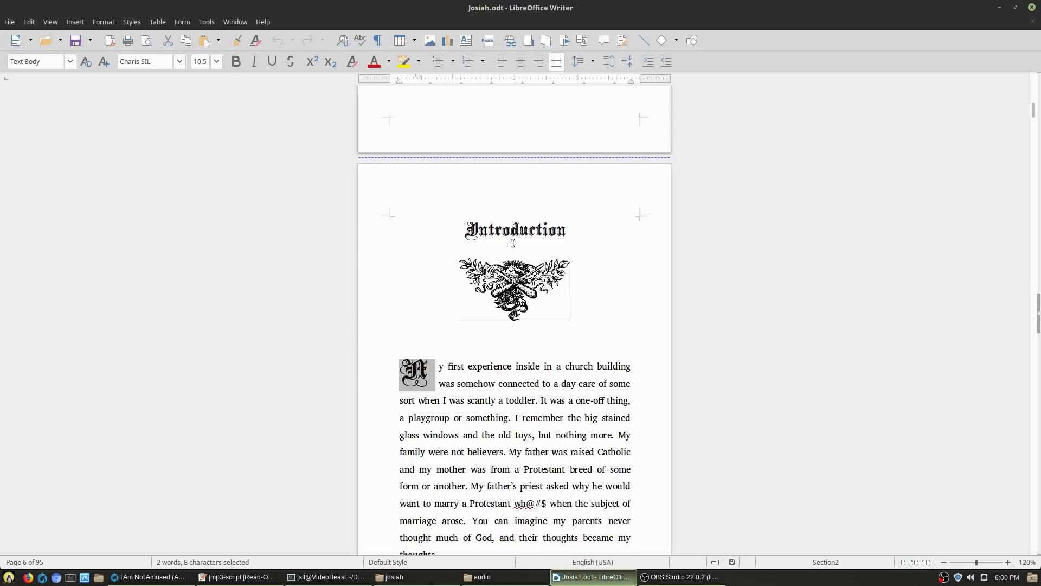
mouse_move(494, 193)
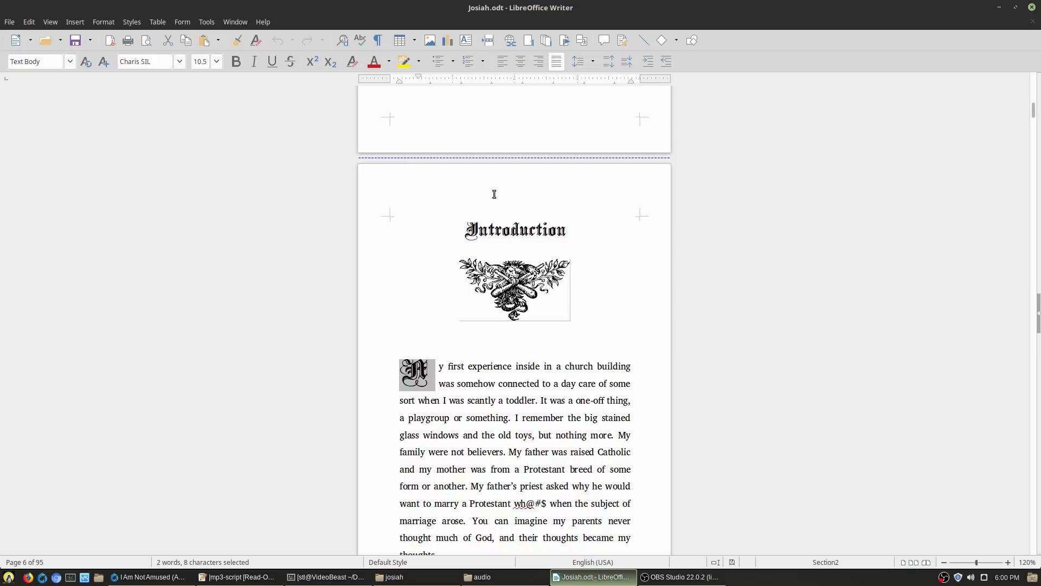
mouse_move(616, 106)
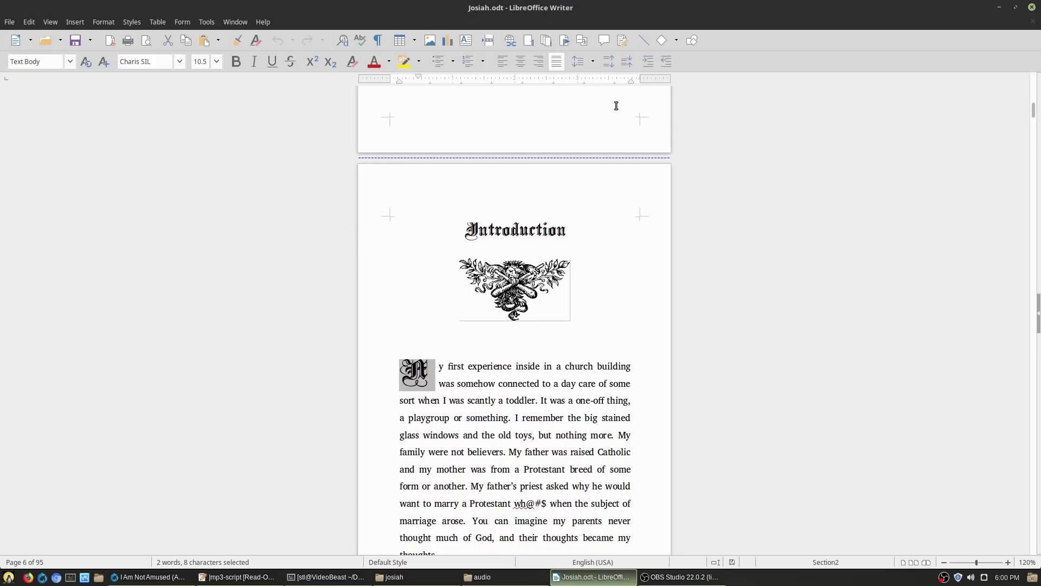
mouse_move(851, 197)
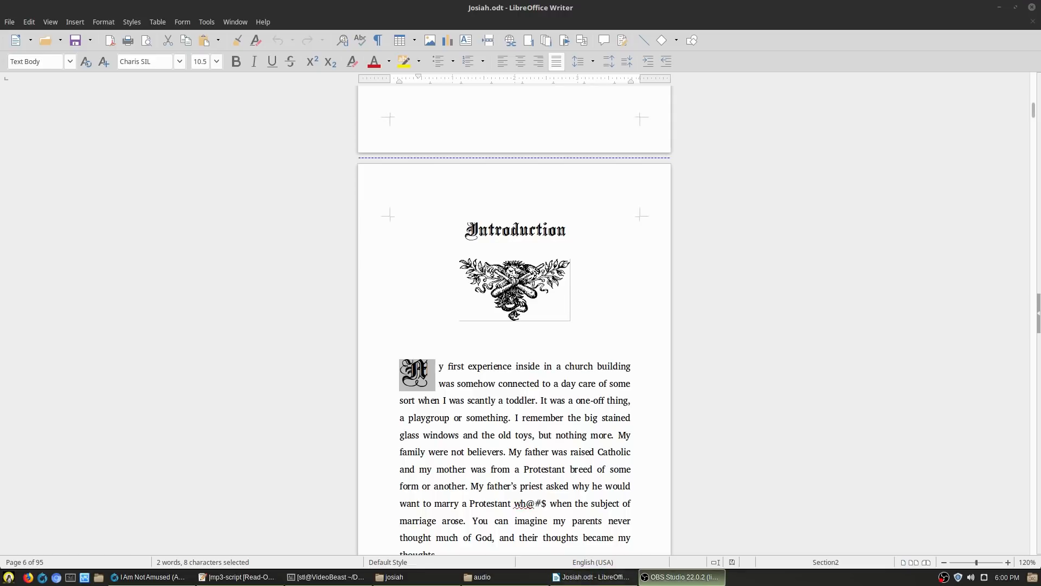
click(590, 576)
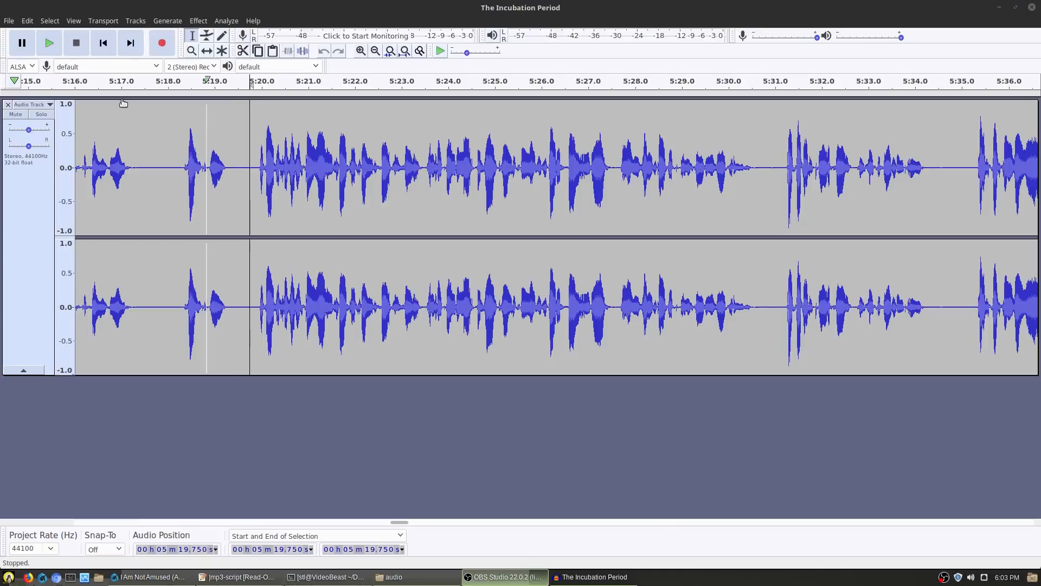
mouse_move(181, 158)
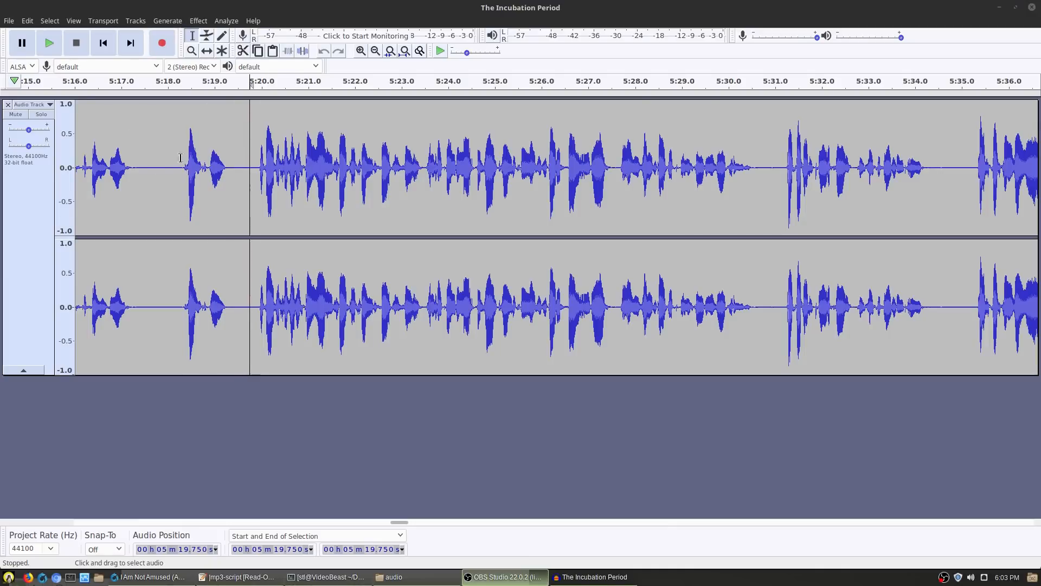
mouse_move(149, 141)
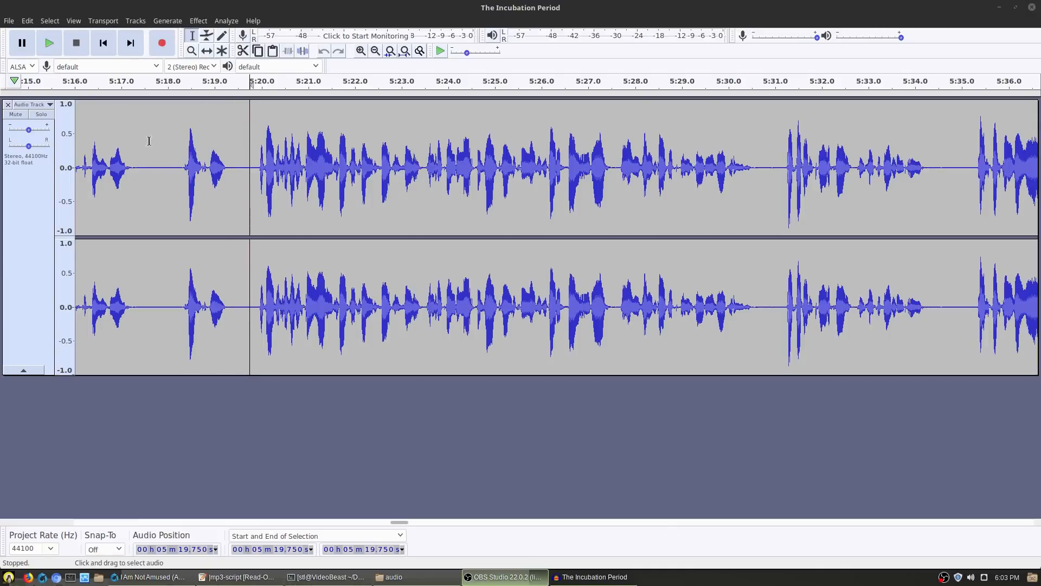
mouse_move(769, 116)
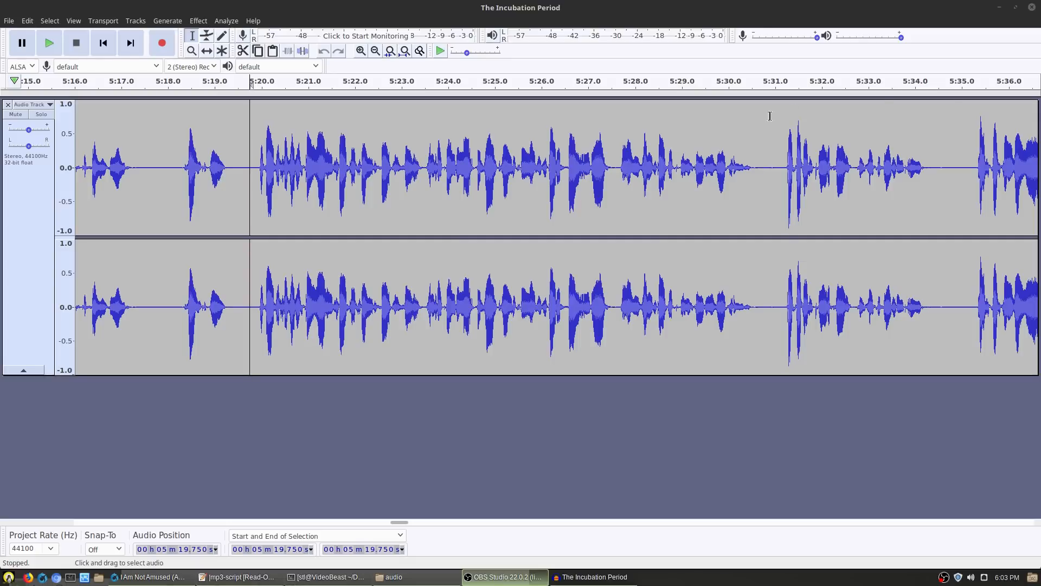
mouse_move(8, 23)
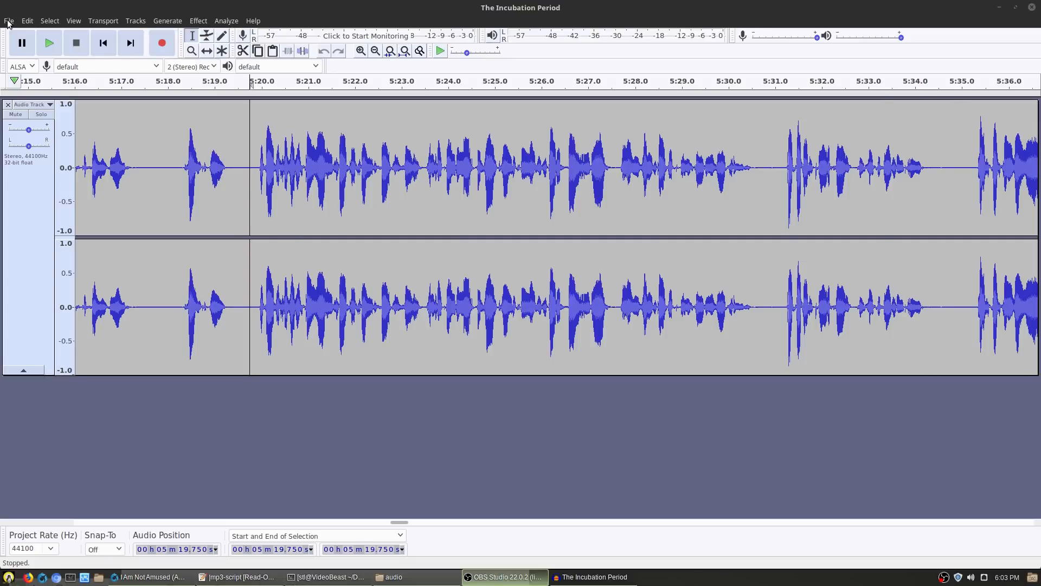
Step: Check the Audacity version in the About dialog and dismiss it
click(9, 21)
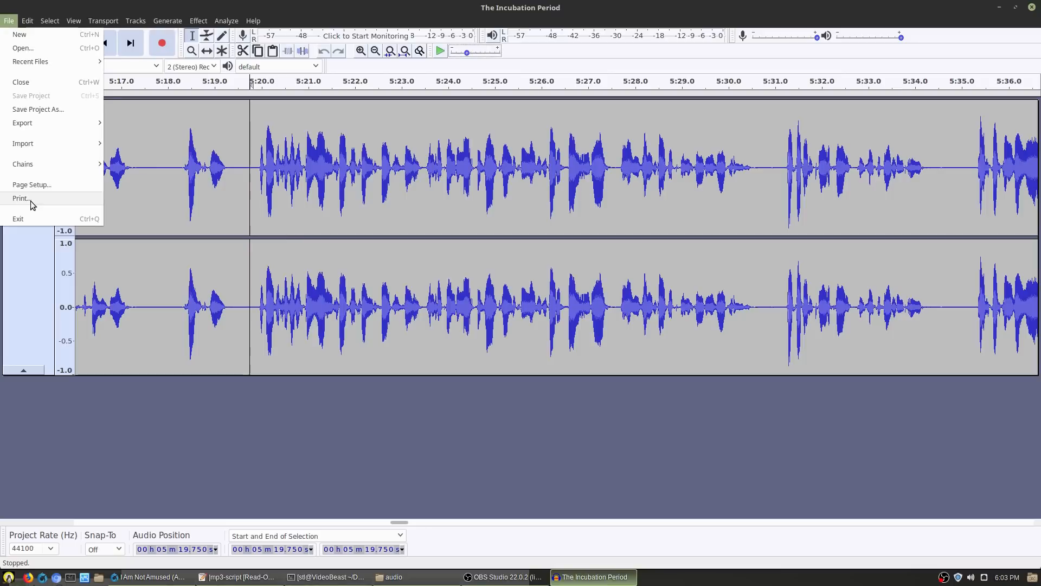
click(253, 21)
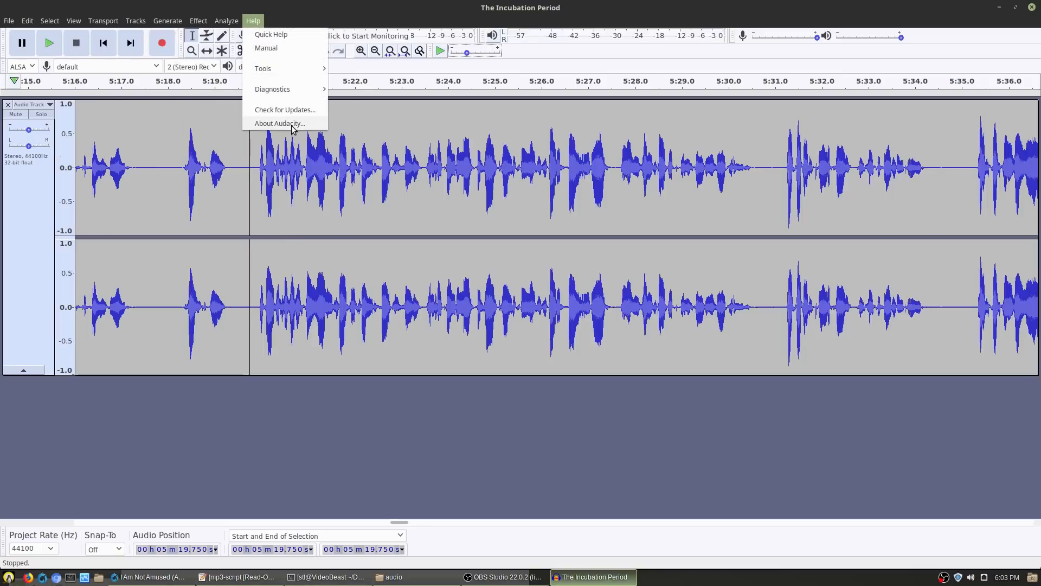
click(280, 124)
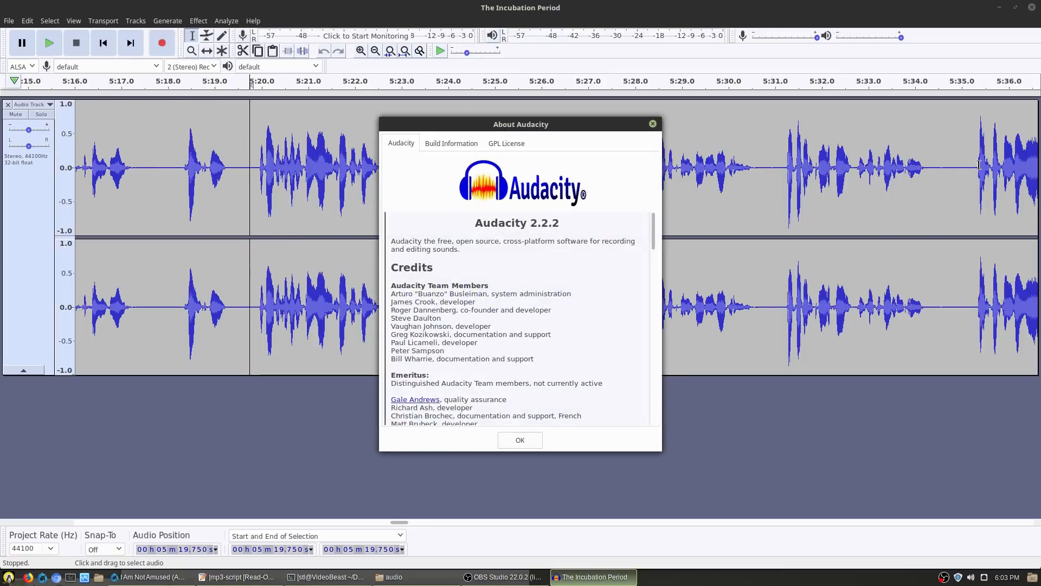
mouse_move(542, 228)
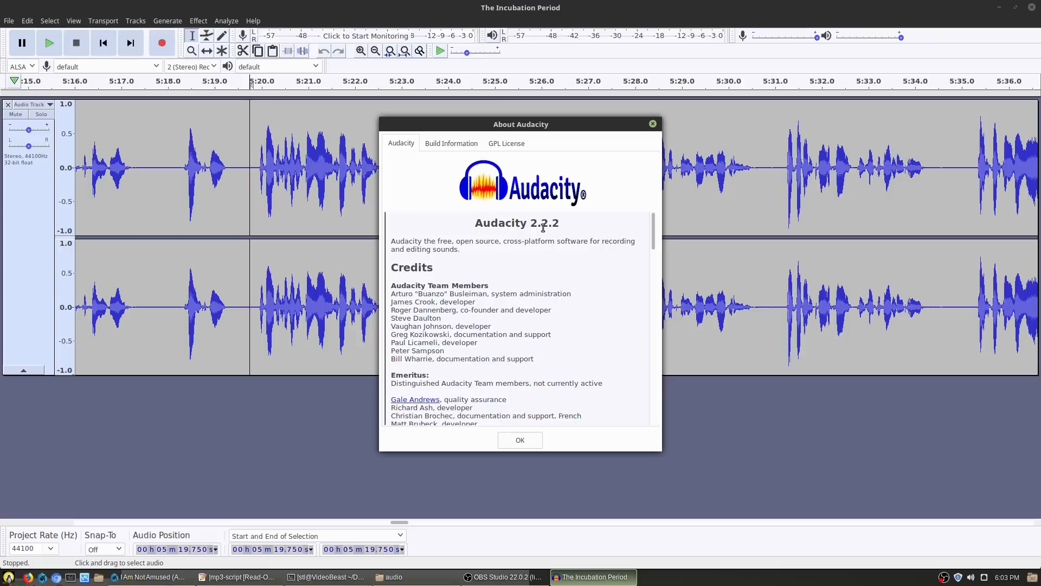
click(519, 439)
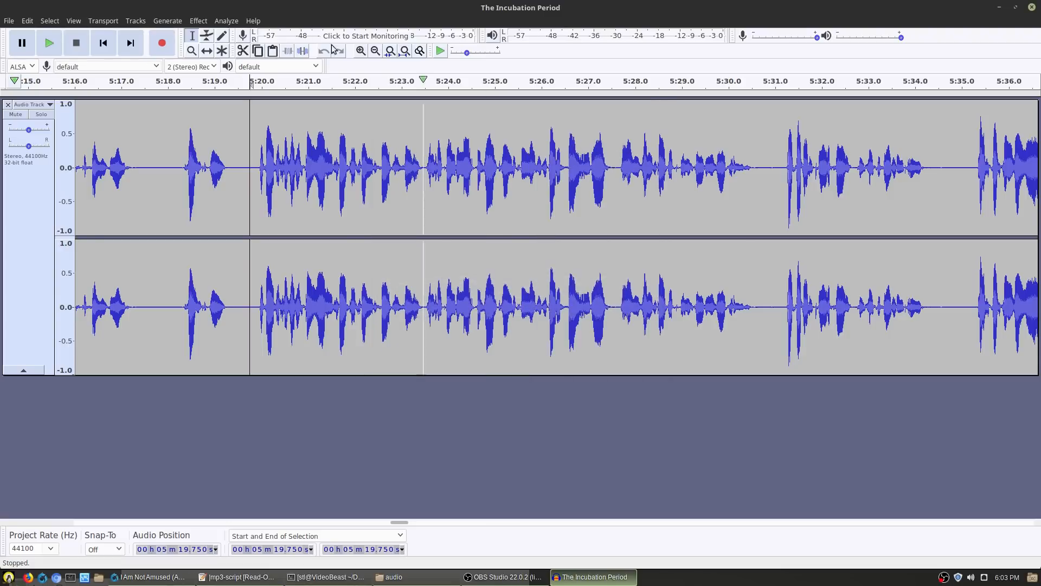
Step: Run ACX Check, dismiss the 'No Audio Selected' warning and select the whole track
click(198, 20)
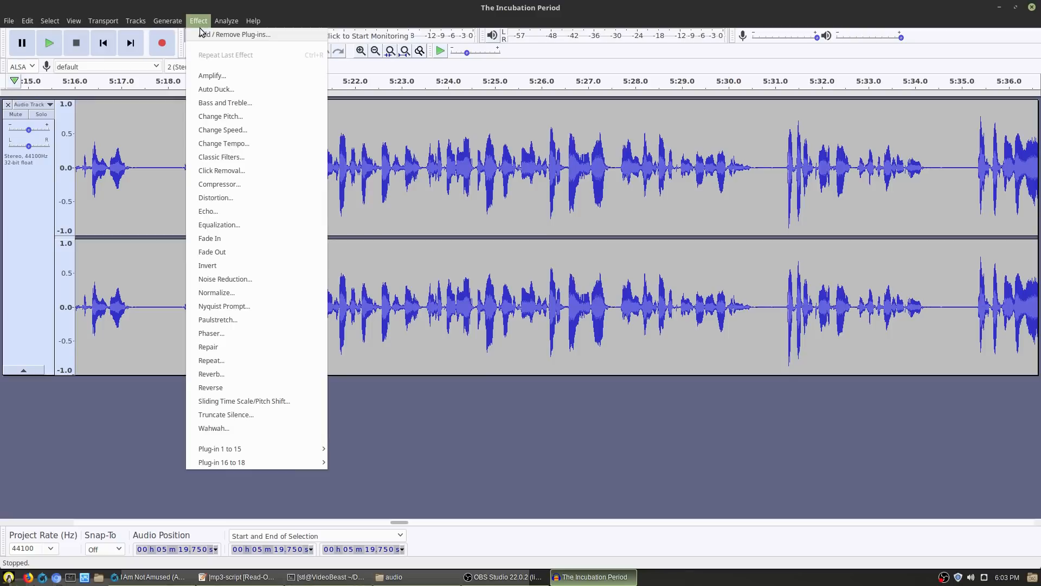
click(226, 21)
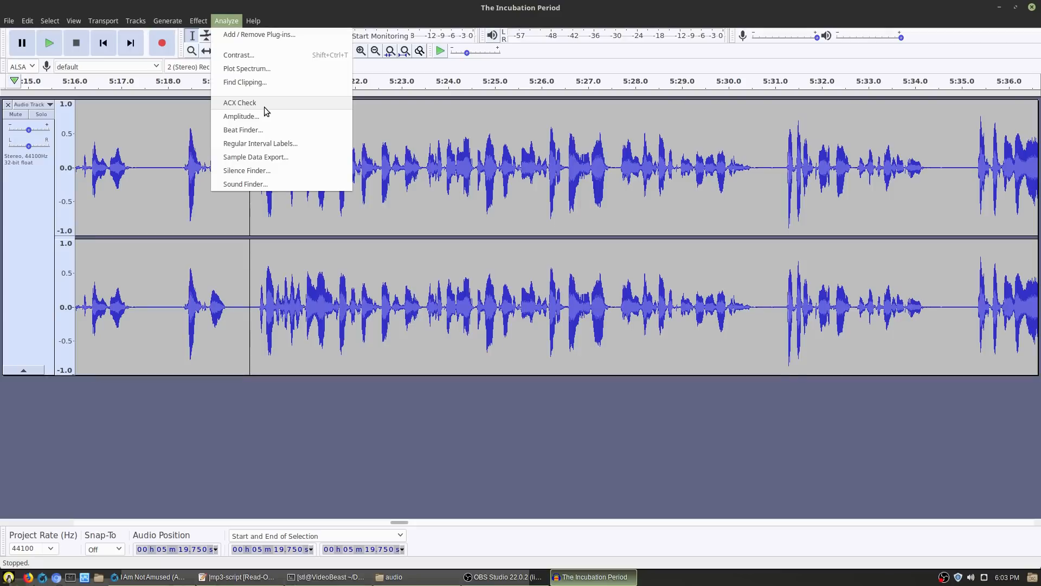
click(238, 102)
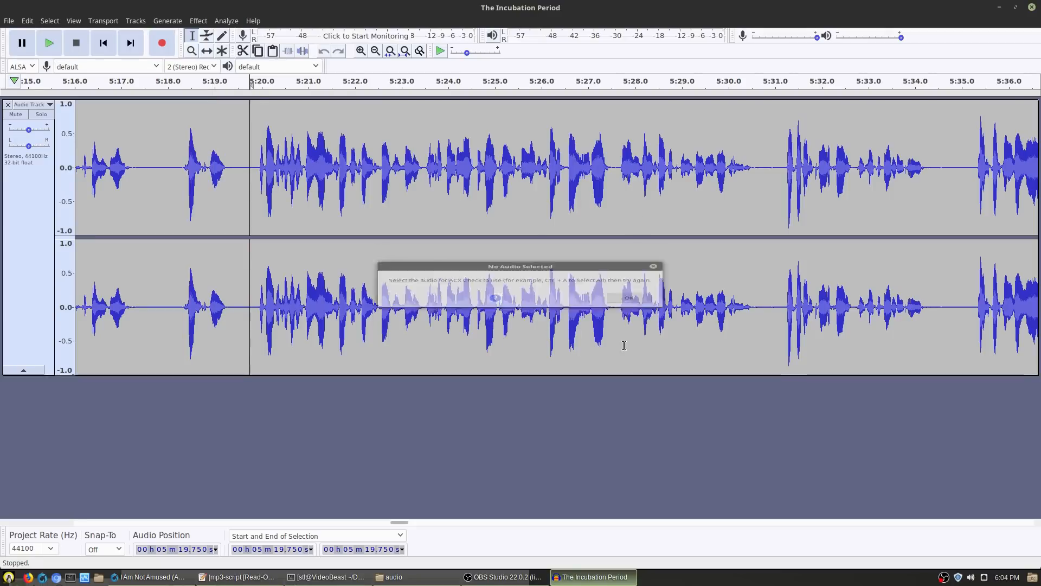
click(628, 297)
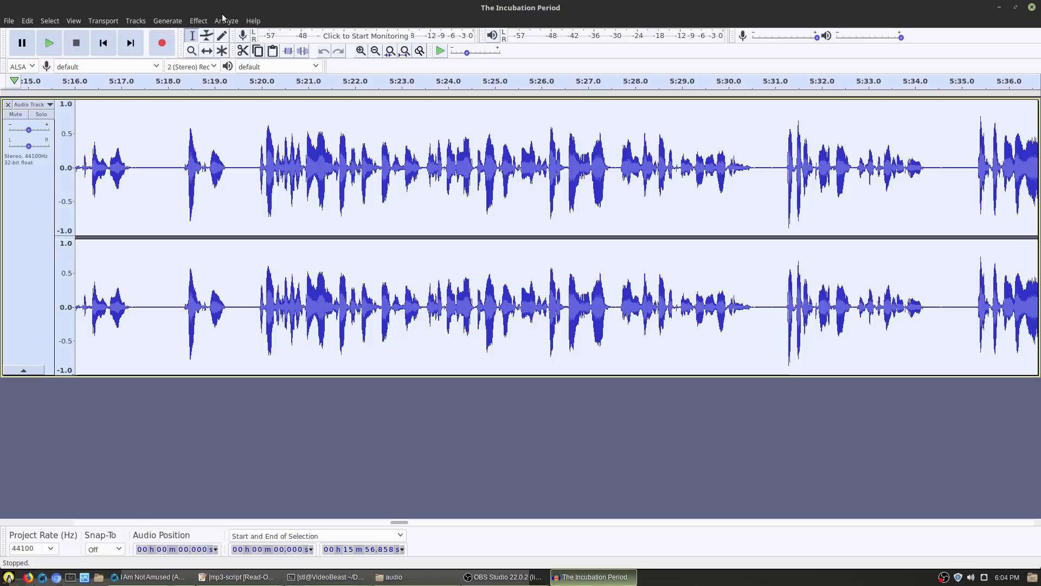
Step: Run ACX Check on the full track, note peaks above -3 dB, close the report and deselect
click(225, 21)
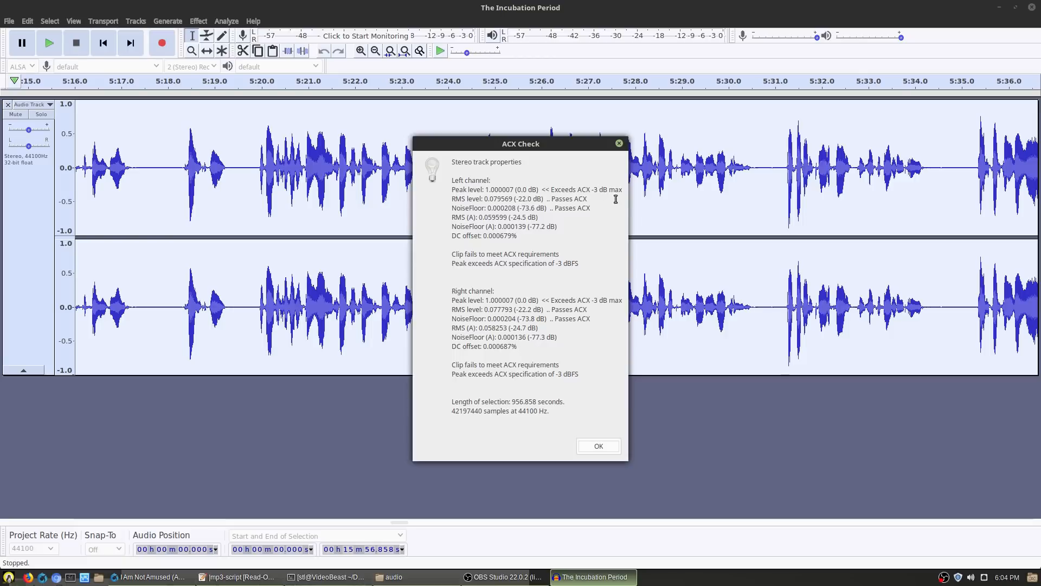
mouse_move(572, 200)
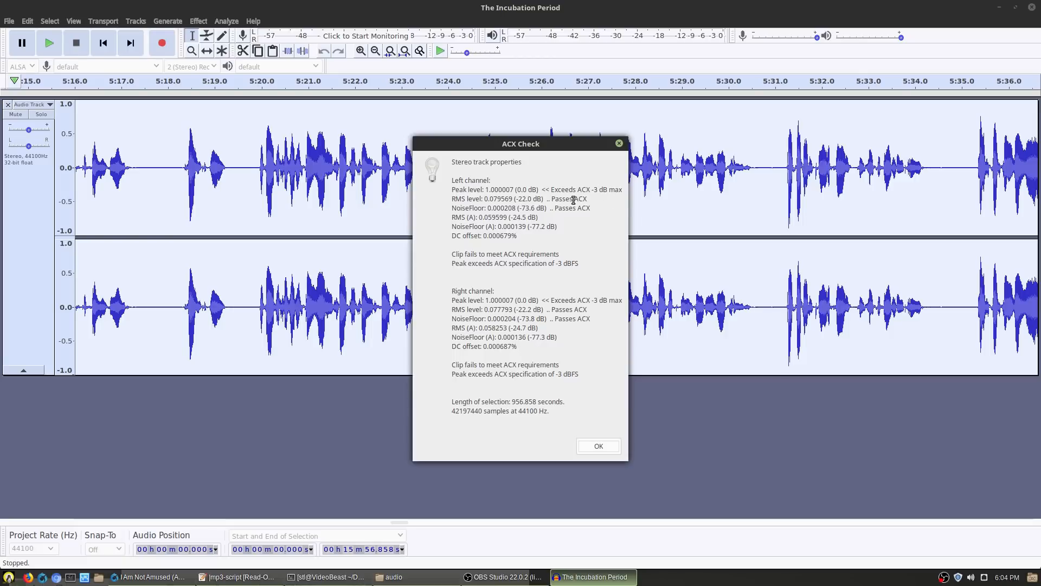
mouse_move(566, 205)
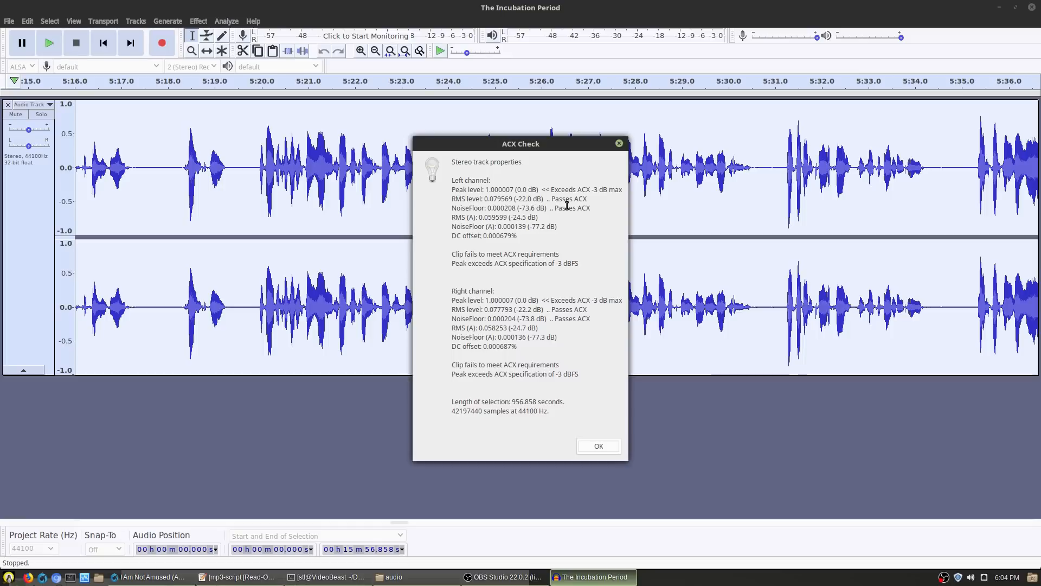
mouse_move(535, 208)
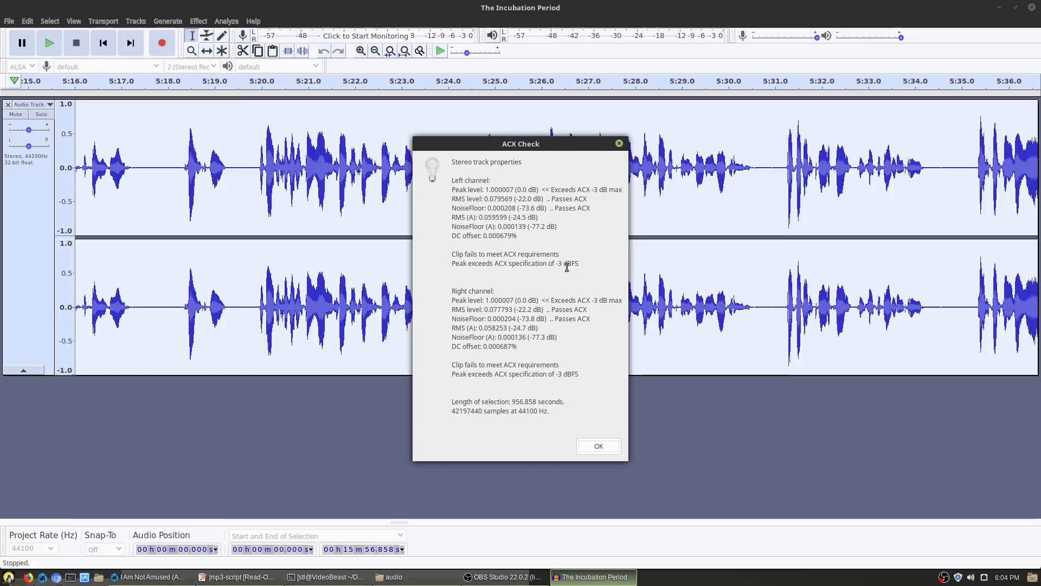
mouse_move(582, 297)
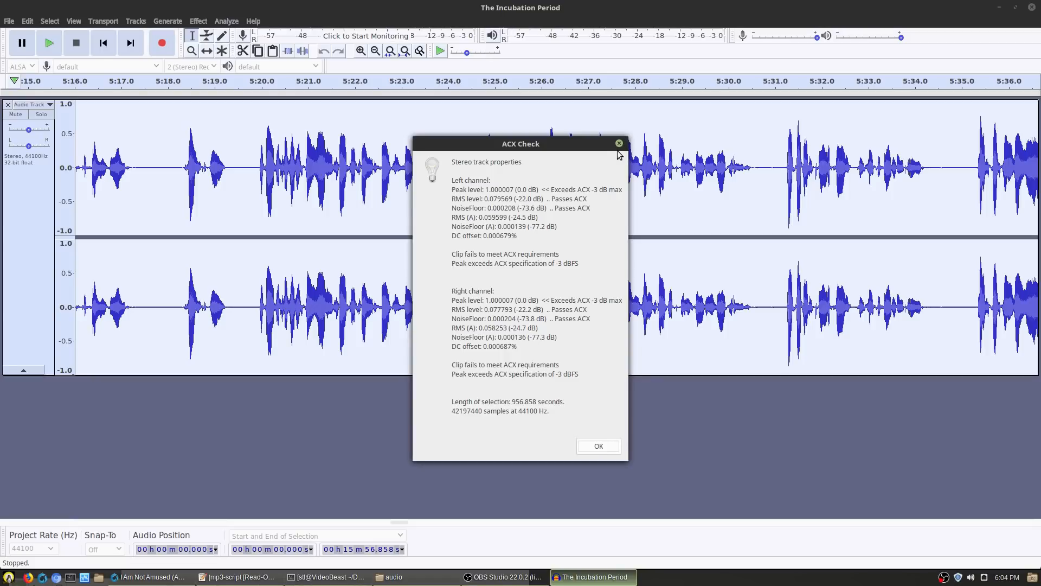
mouse_move(597, 434)
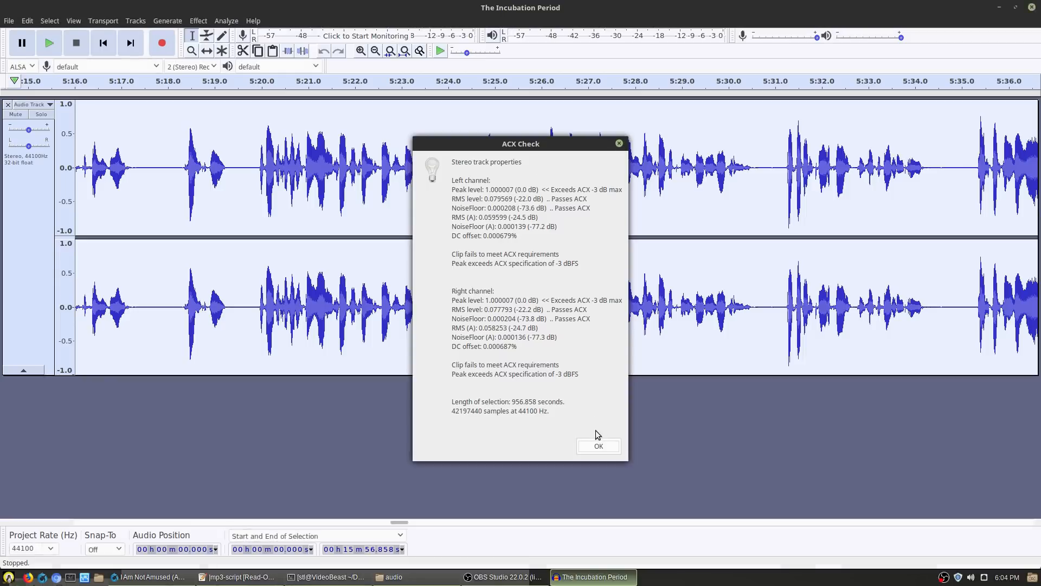
click(596, 445)
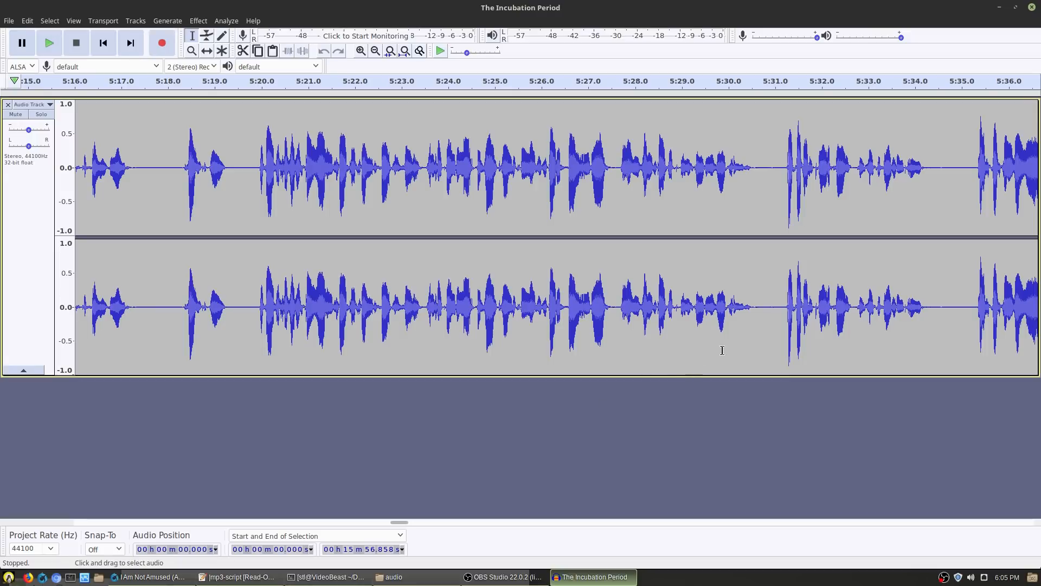
click(588, 576)
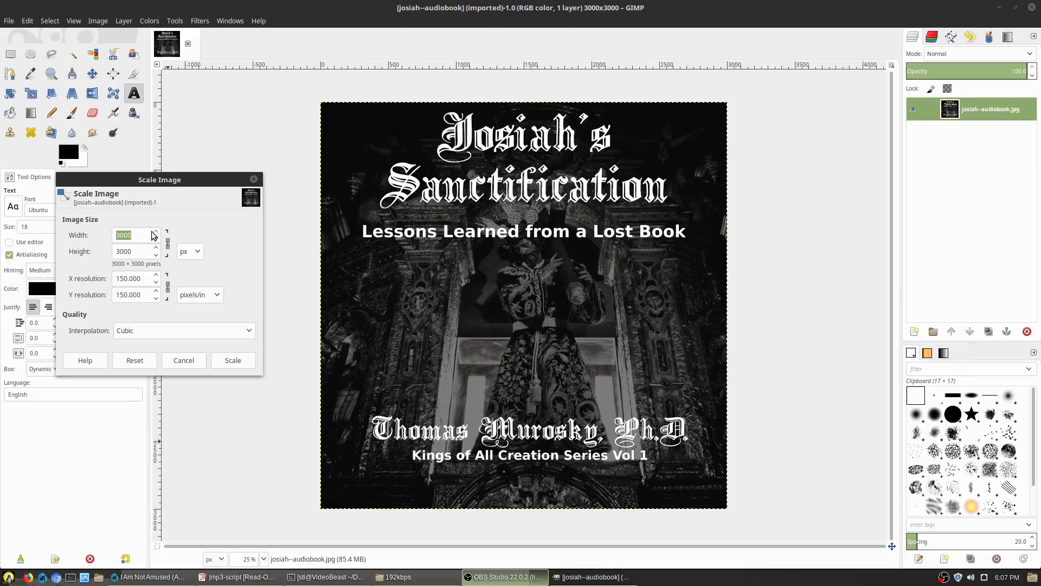
mouse_move(139, 252)
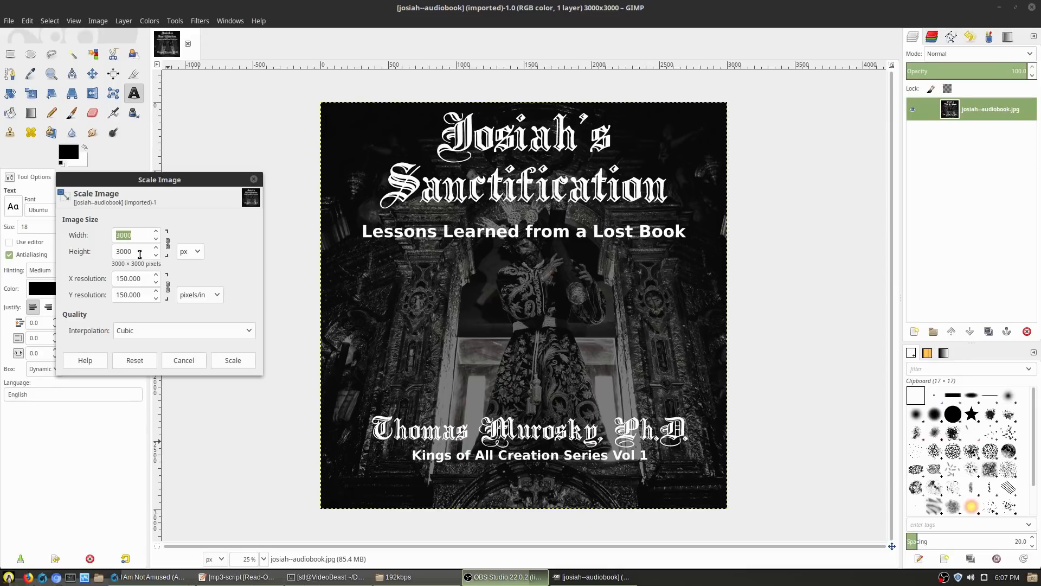
mouse_move(209, 259)
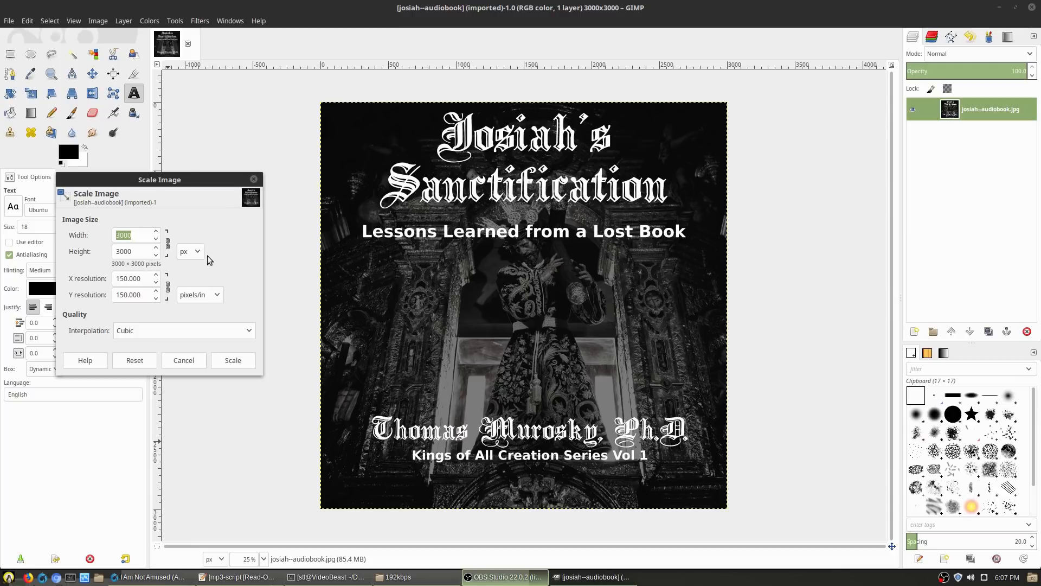
mouse_move(758, 492)
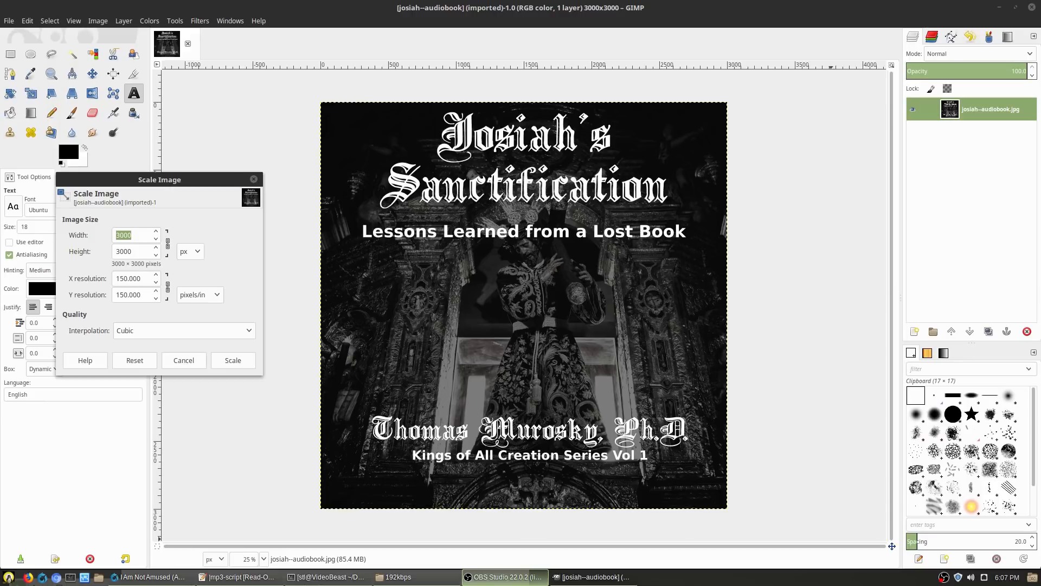
Step: Bring up the Scale Image settings for the 3000×3000 cover in GIMP
click(588, 576)
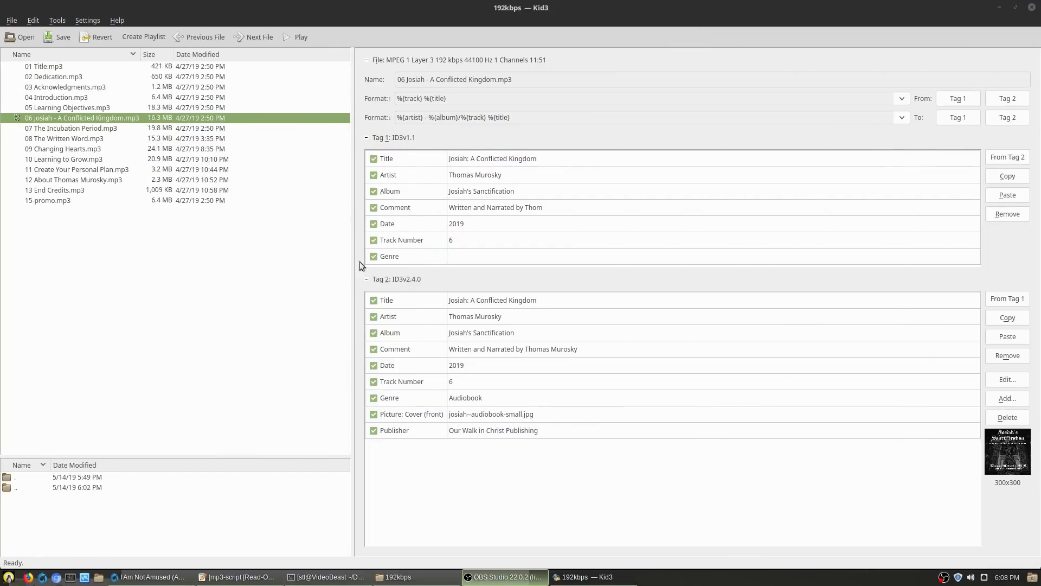
mouse_move(491, 376)
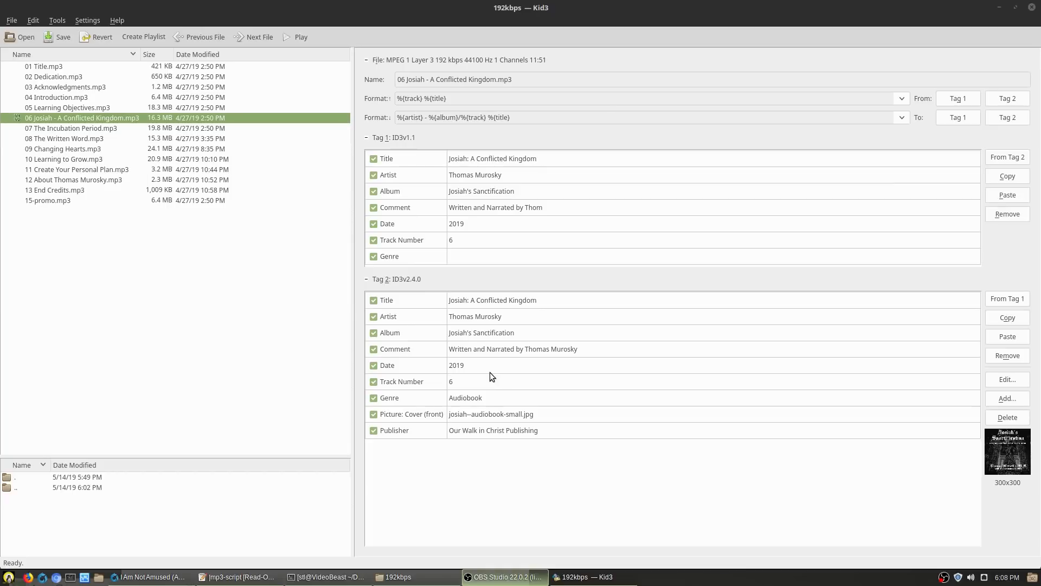
mouse_move(936, 180)
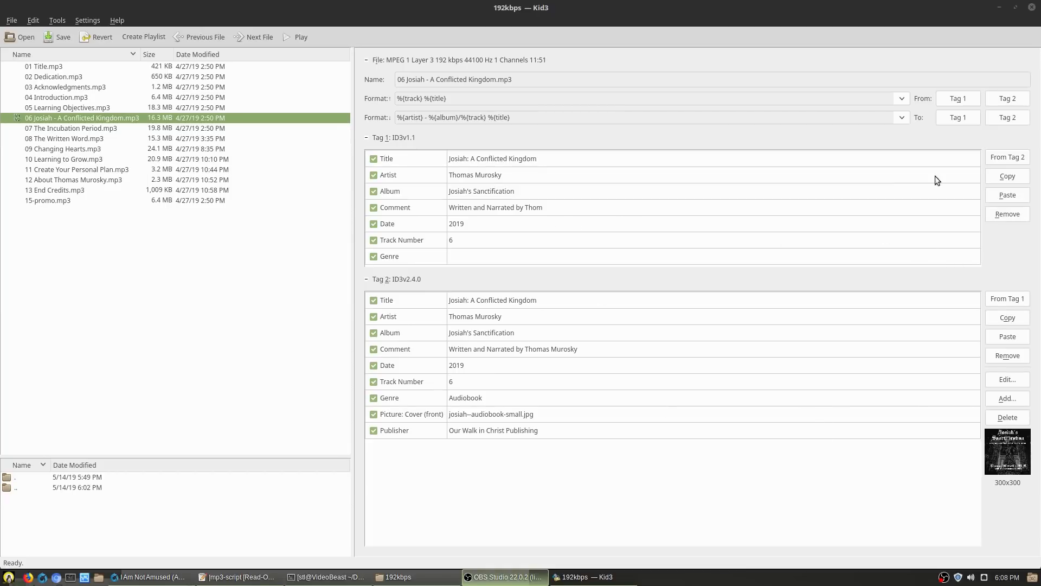
mouse_move(972, 147)
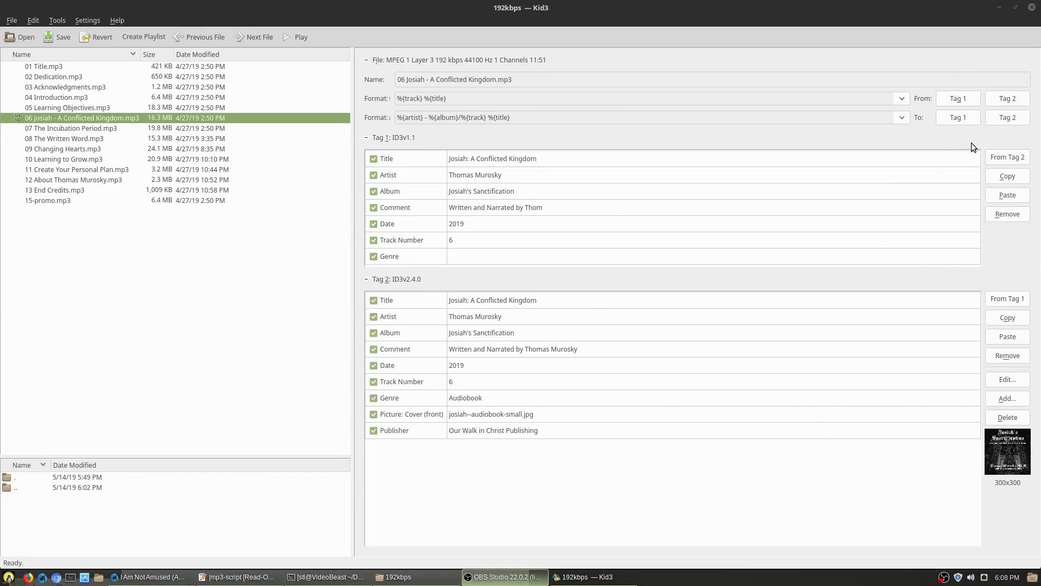
mouse_move(953, 230)
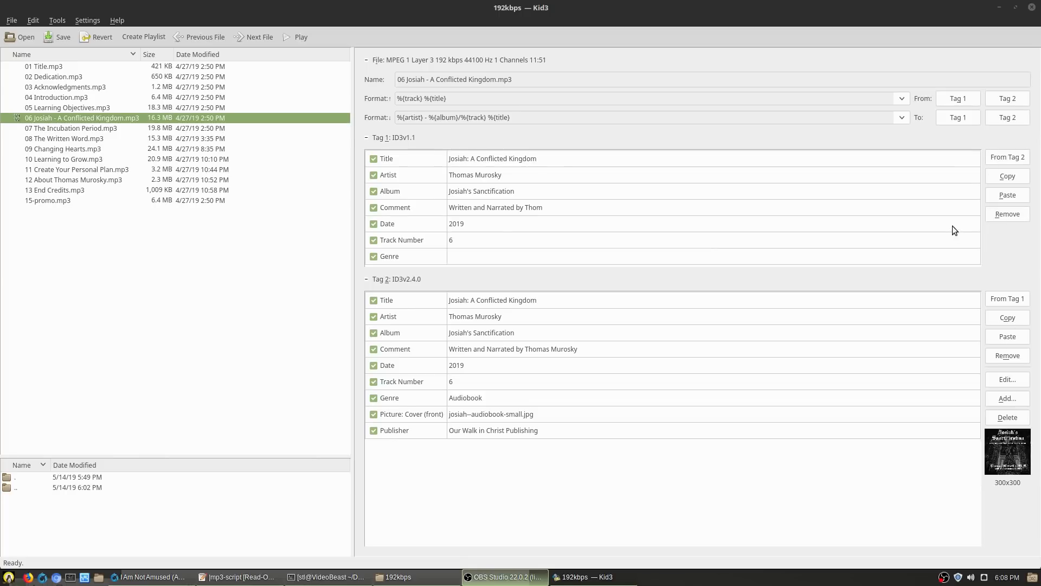
mouse_move(437, 144)
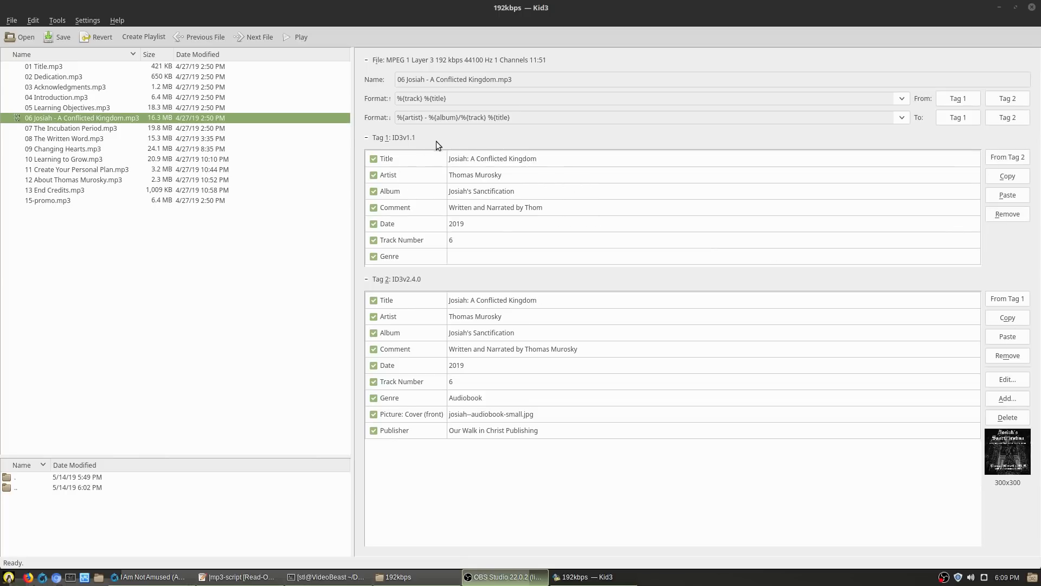
mouse_move(417, 368)
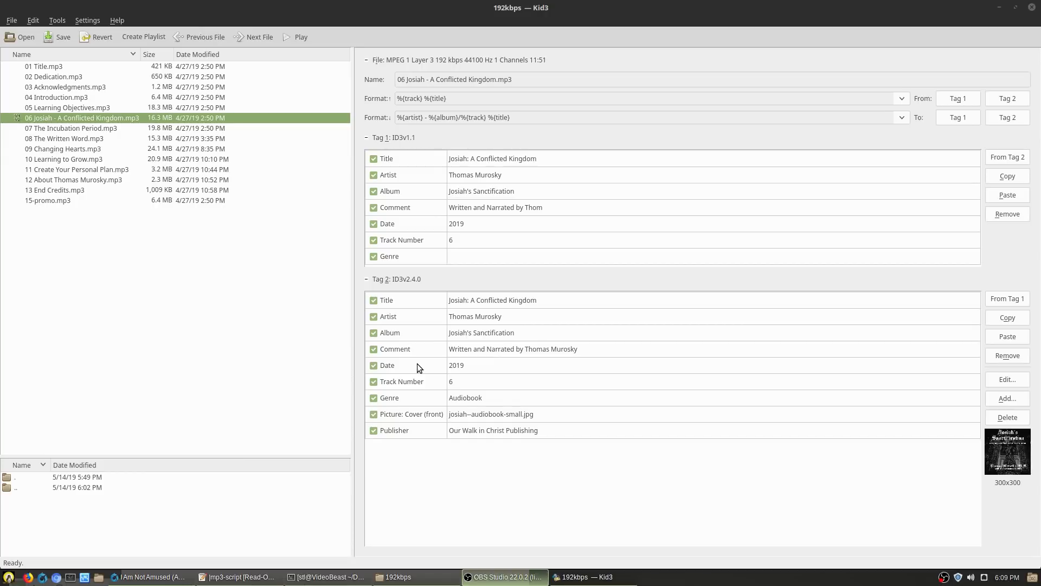
mouse_move(524, 291)
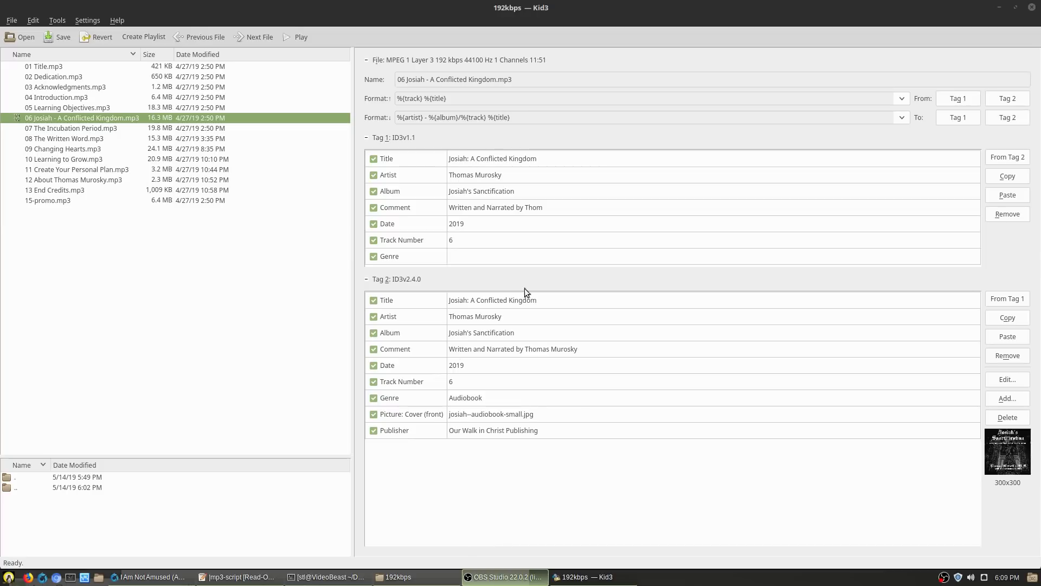
mouse_move(1025, 156)
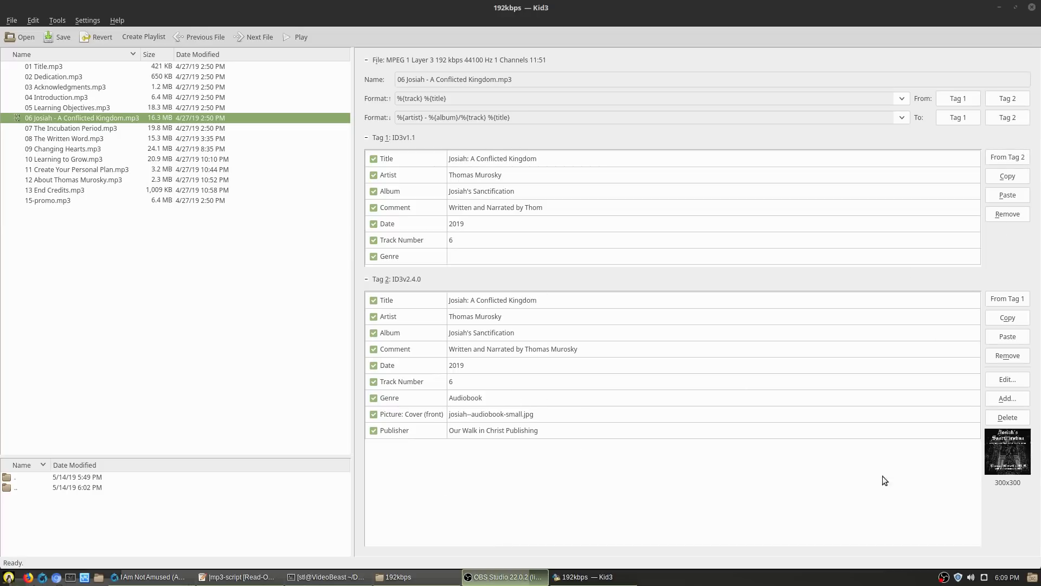
mouse_move(604, 454)
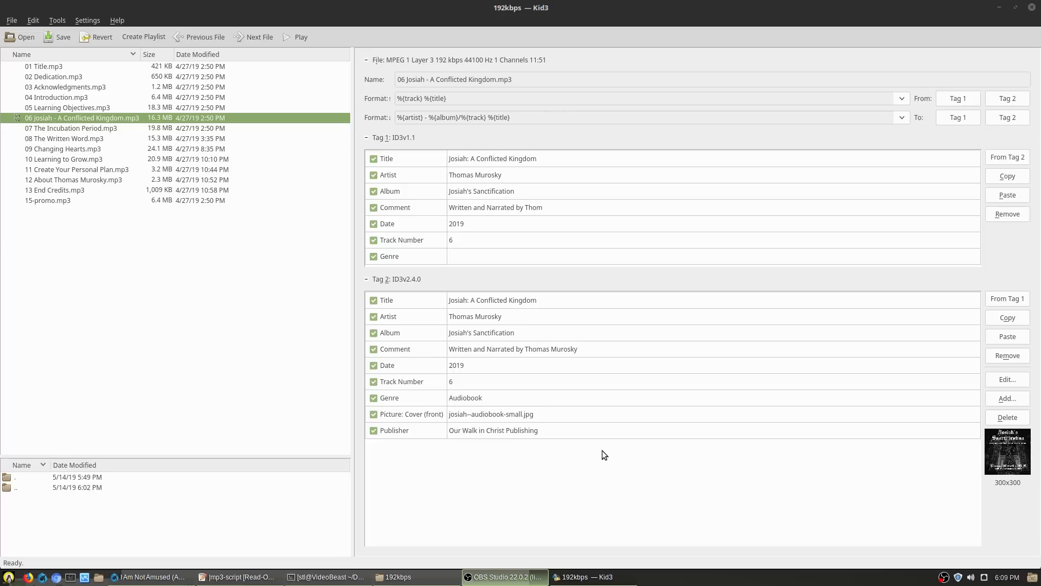
mouse_move(612, 540)
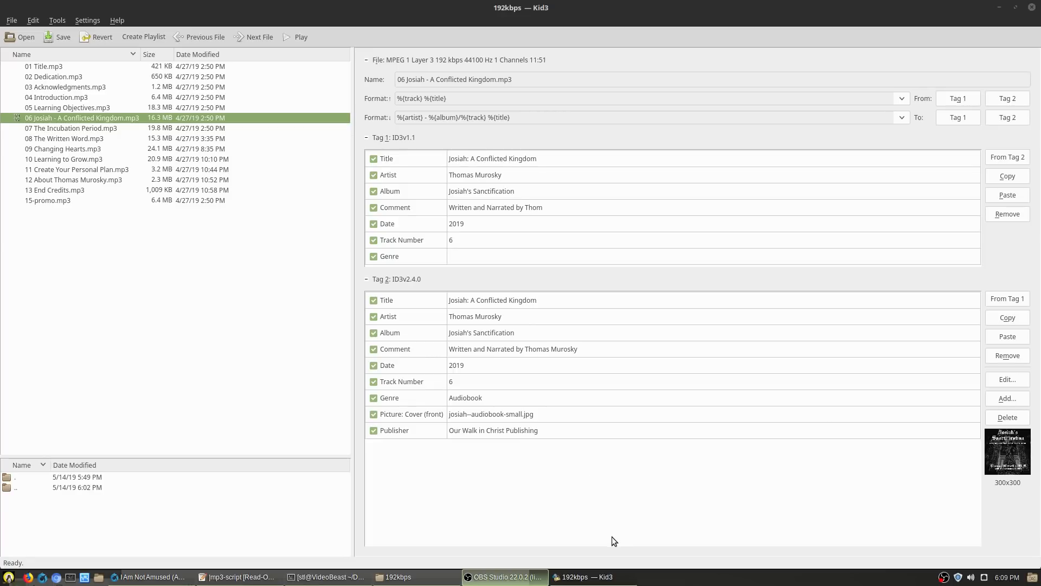
mouse_move(954, 155)
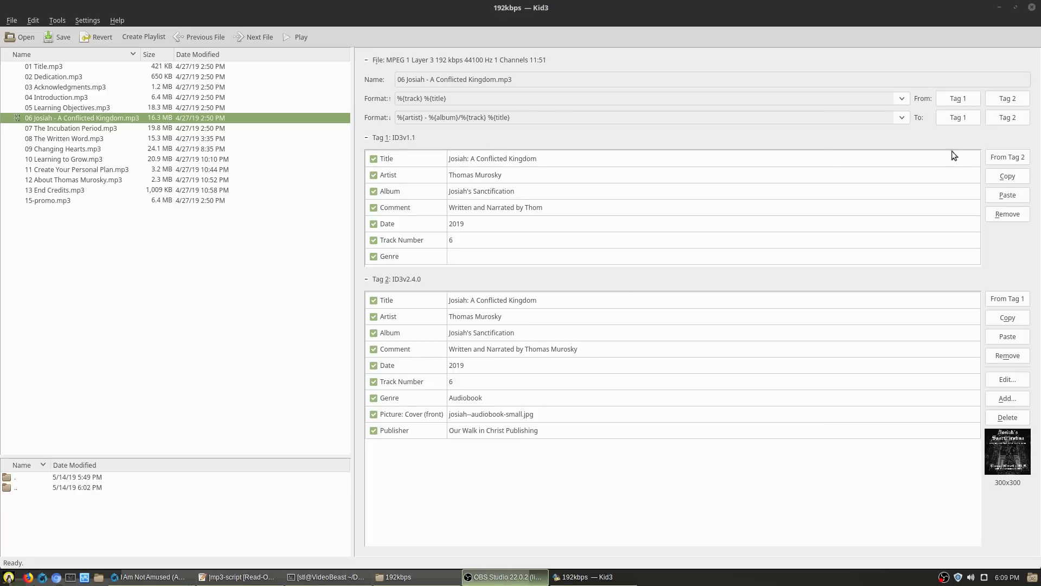
mouse_move(1021, 166)
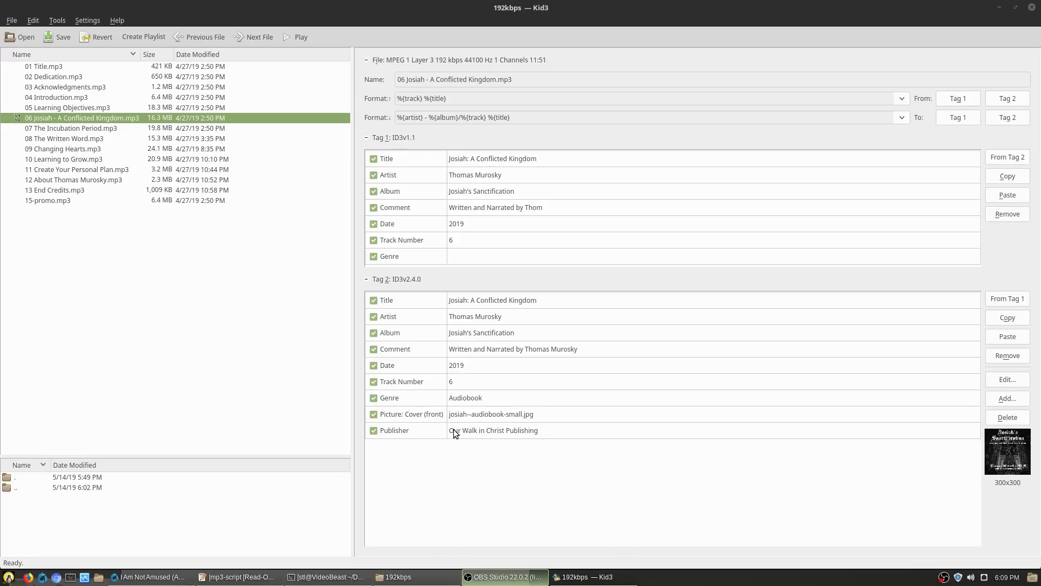
mouse_move(477, 200)
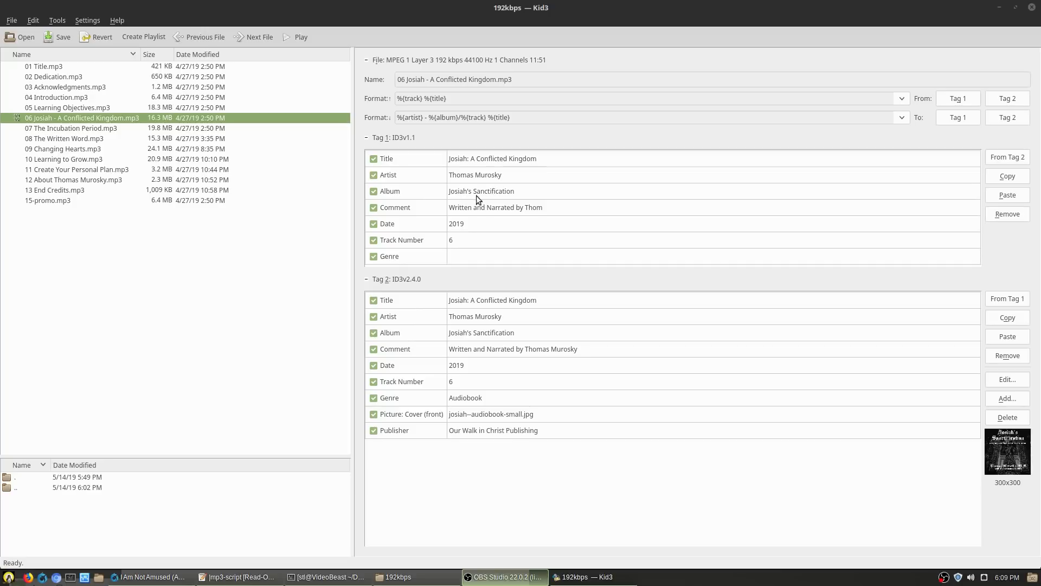
mouse_move(457, 425)
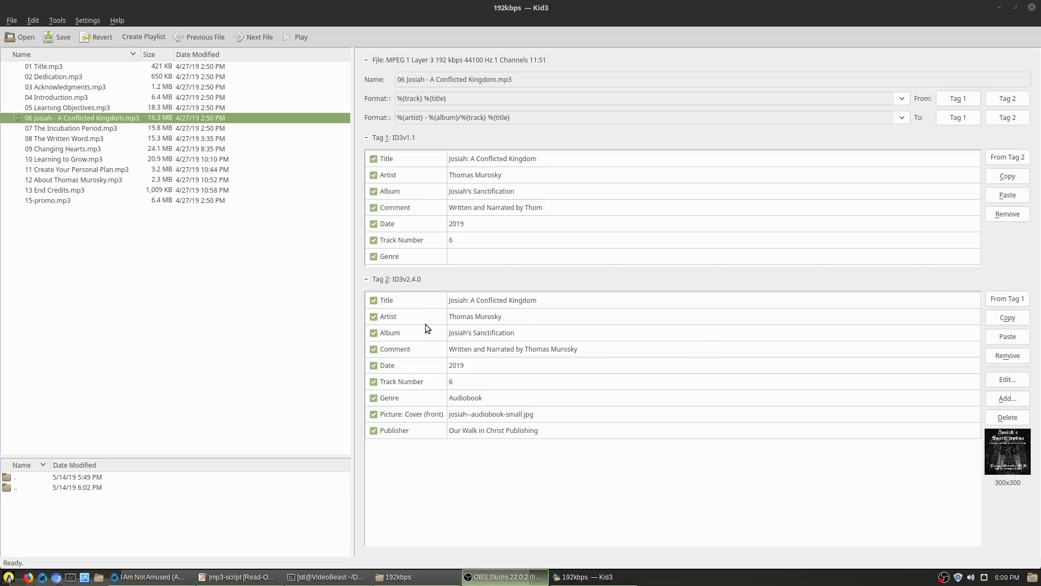
mouse_move(554, 419)
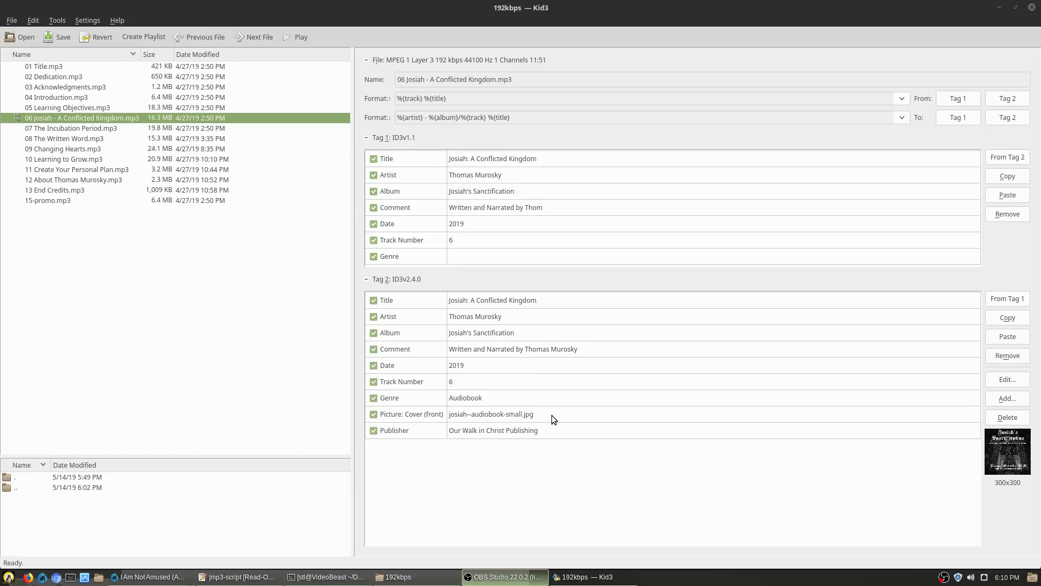
mouse_move(1008, 463)
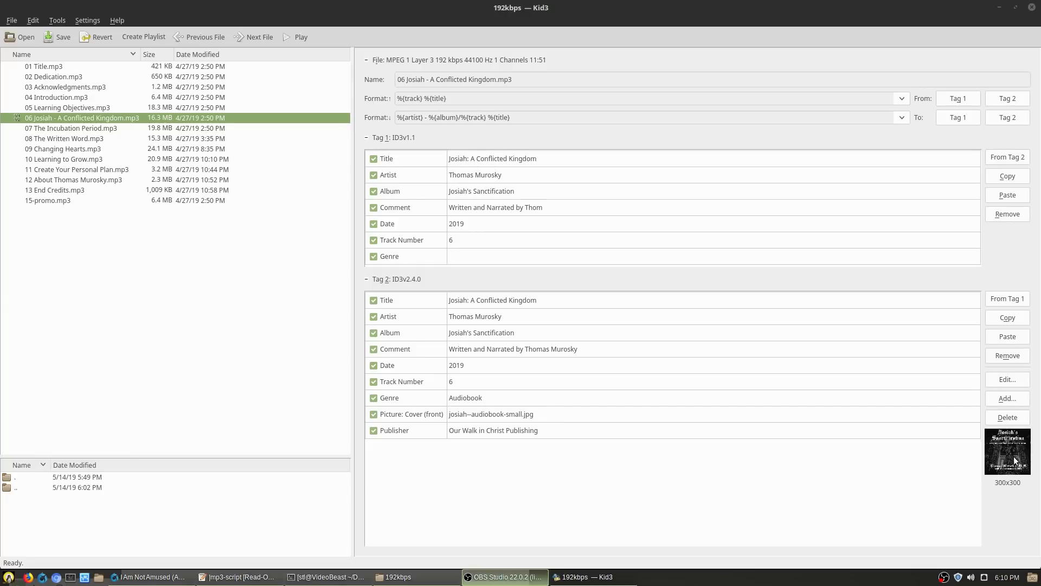
mouse_move(1015, 468)
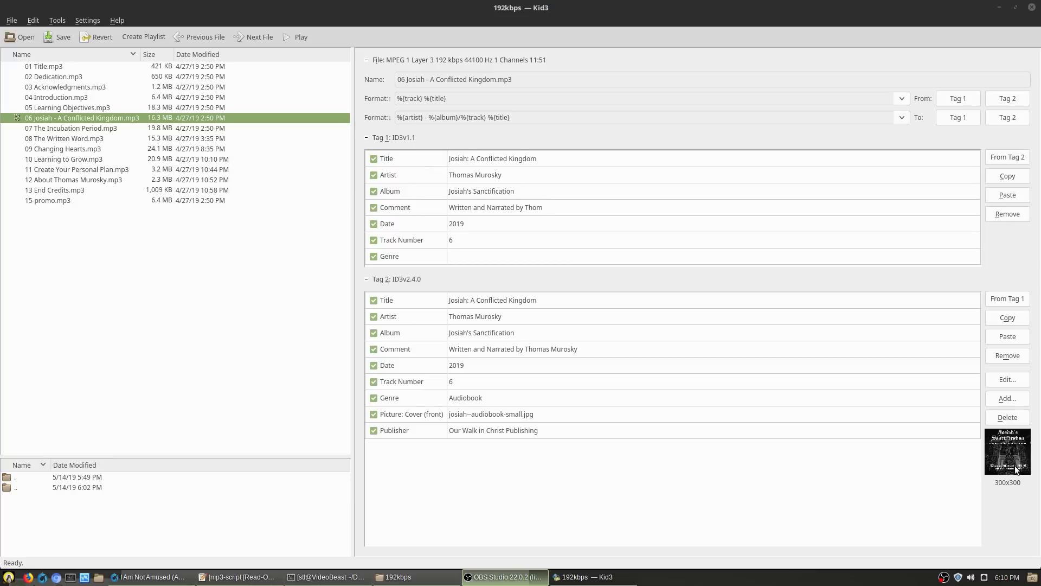
mouse_move(917, 505)
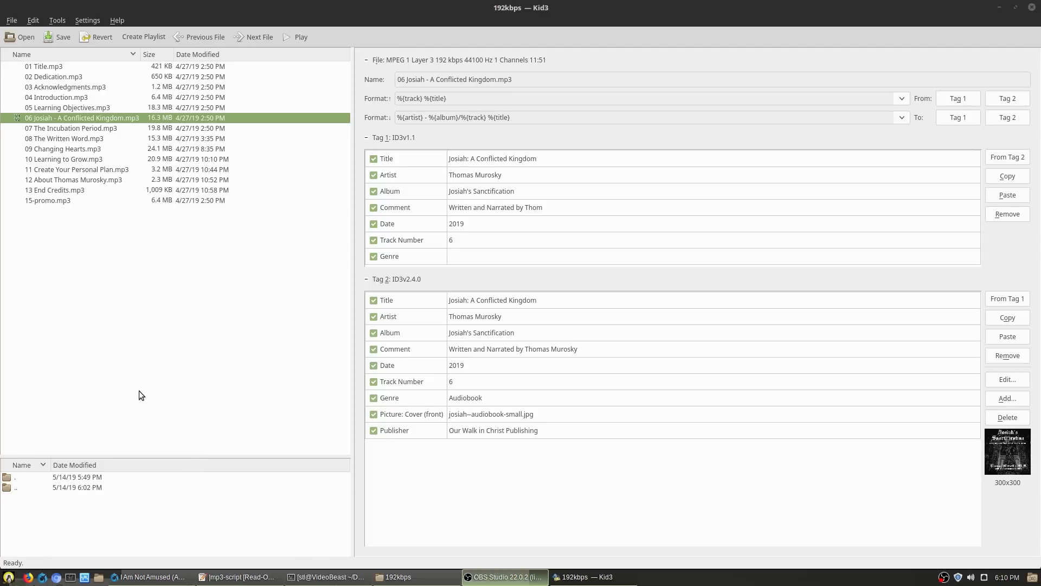
mouse_move(77, 75)
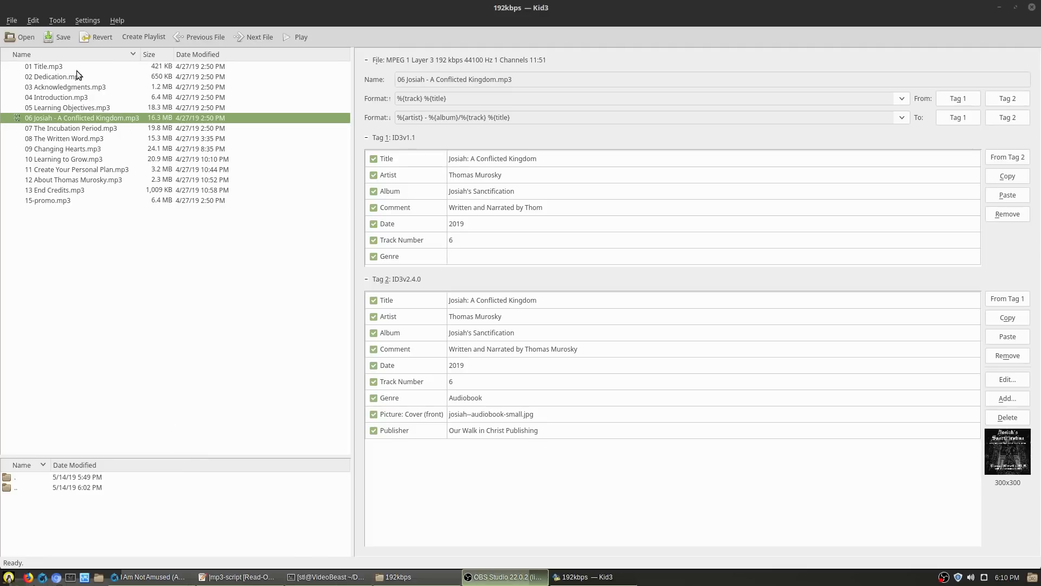
Step: Show the tags of 01 Title.mp3 in Kid3
click(43, 66)
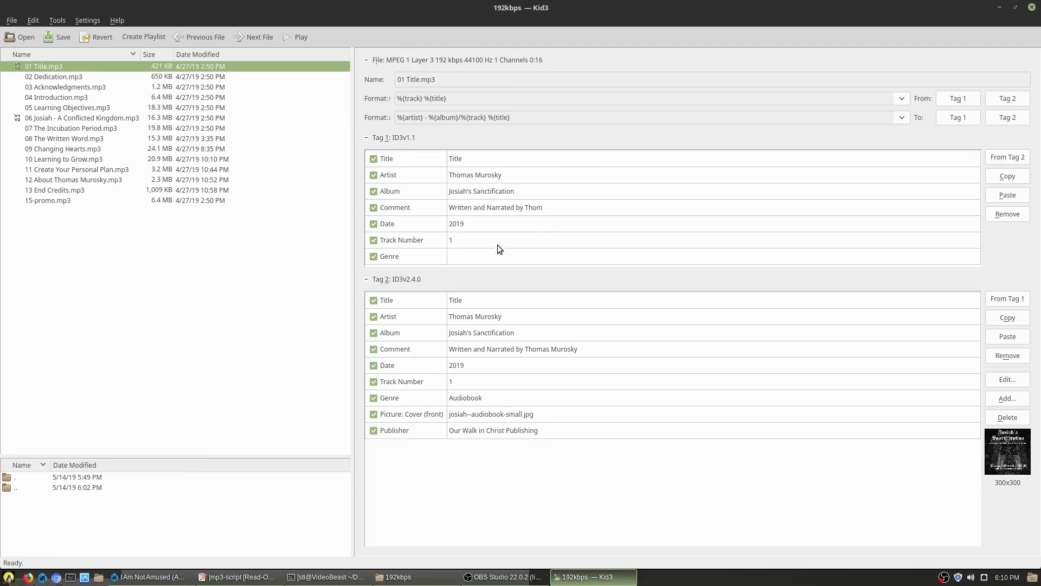
mouse_move(515, 269)
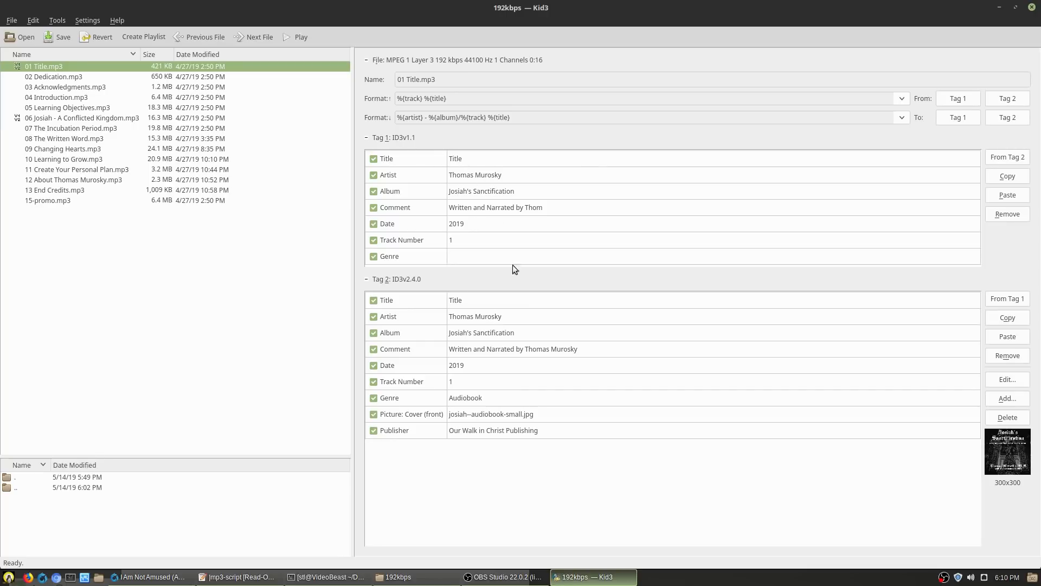
Step: Compare tags of 07 The Incubation Period and all files, ending on 08 The Written Word
click(72, 127)
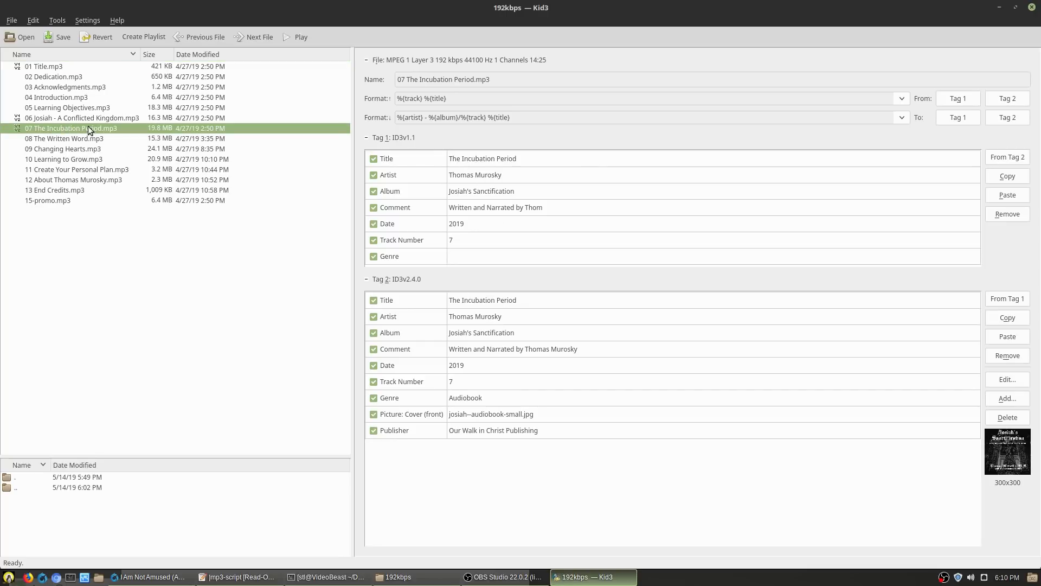
click(63, 159)
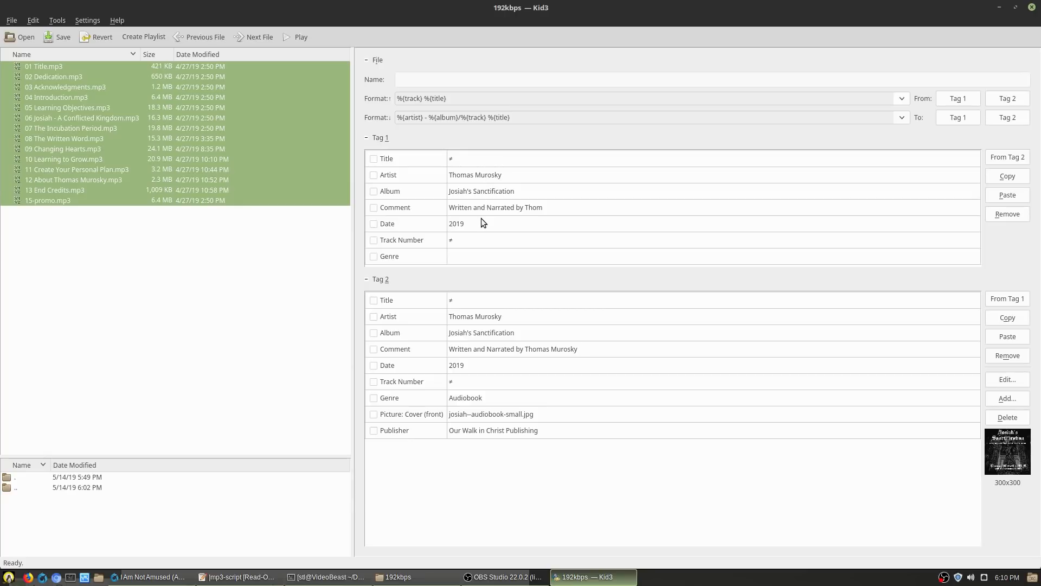
mouse_move(518, 280)
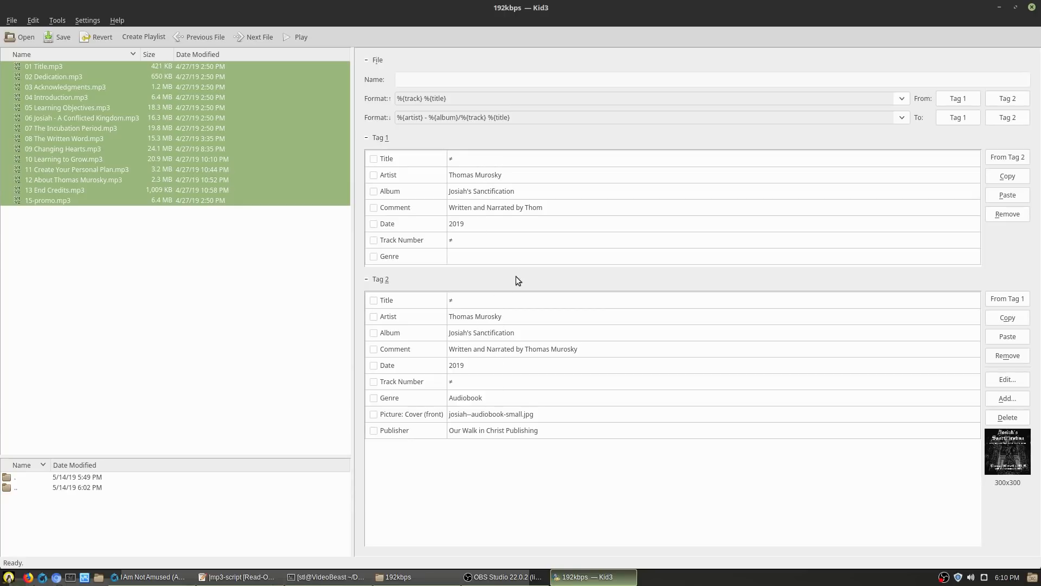
mouse_move(518, 320)
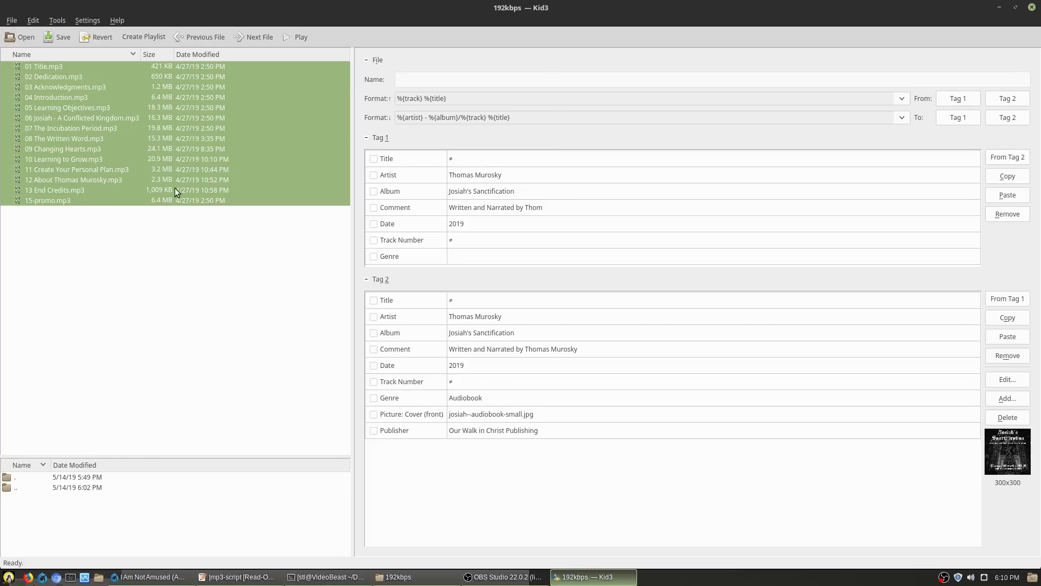
click(64, 138)
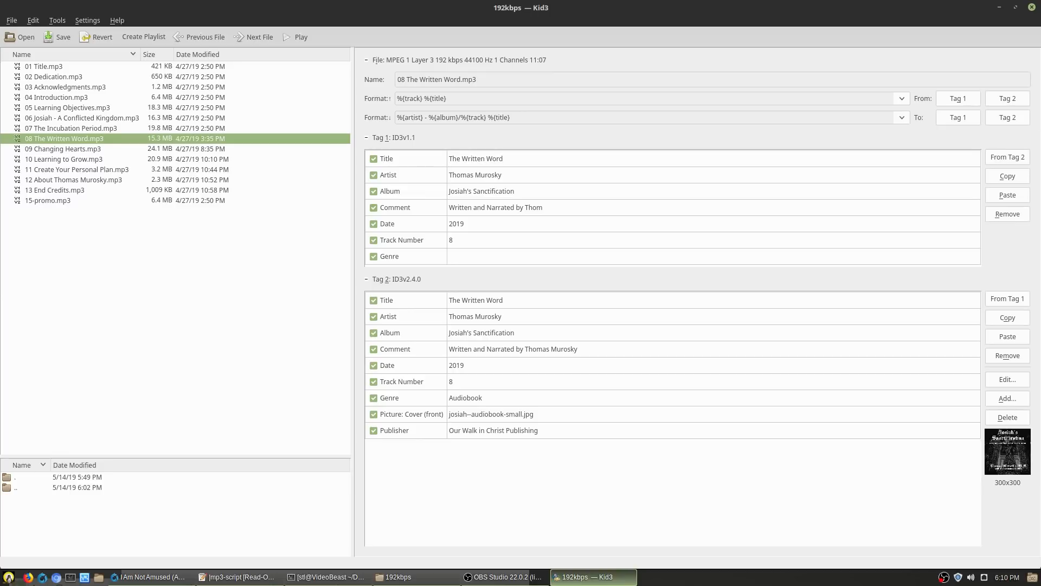
mouse_move(1026, 173)
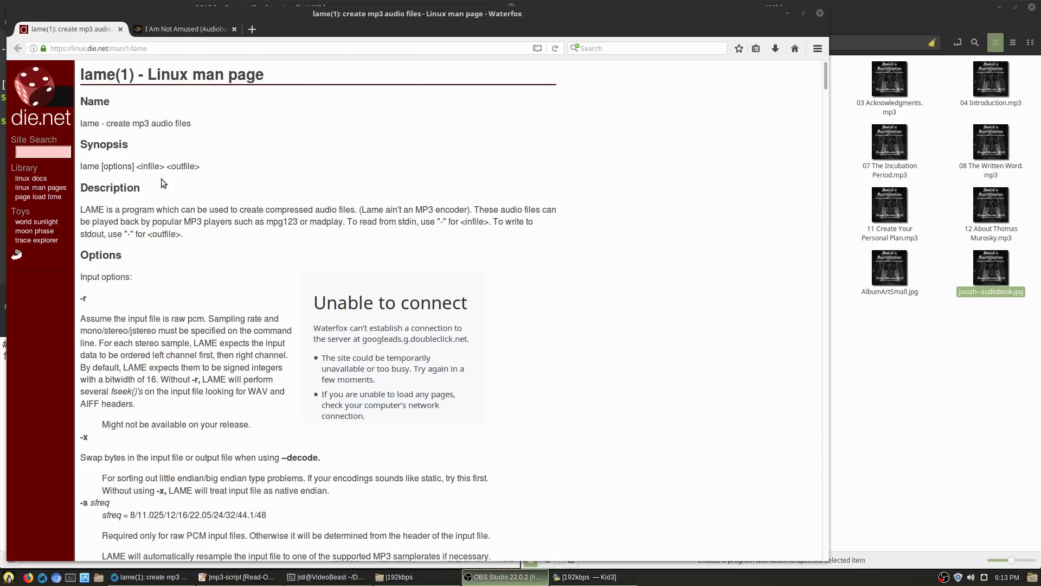
mouse_move(185, 140)
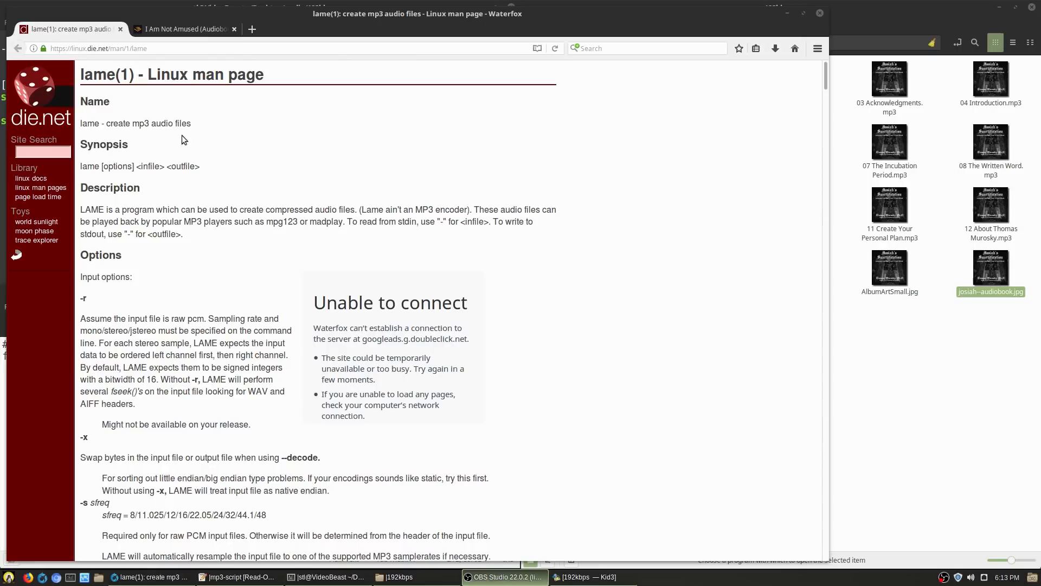
mouse_move(208, 176)
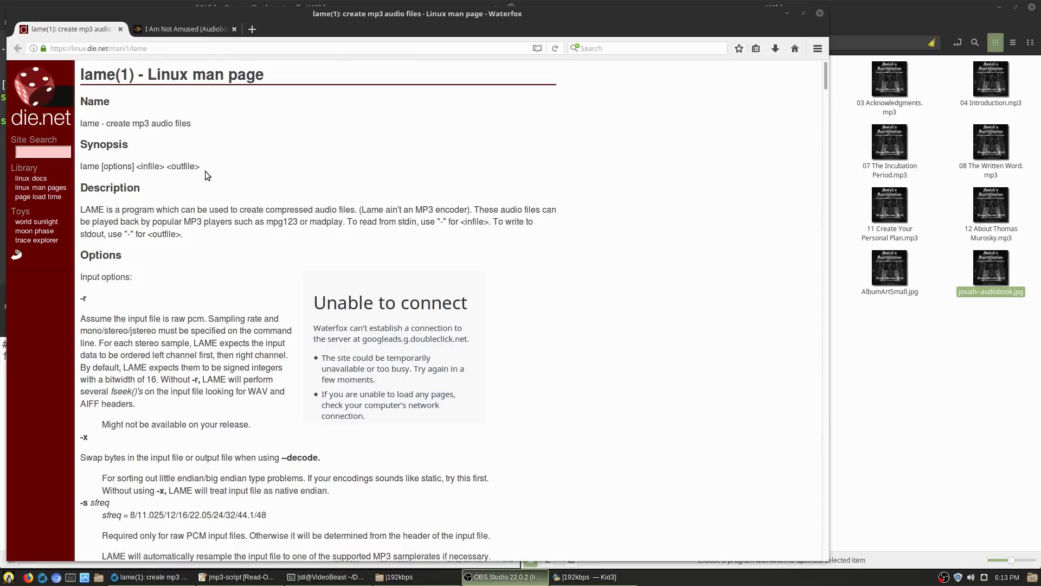
mouse_move(584, 259)
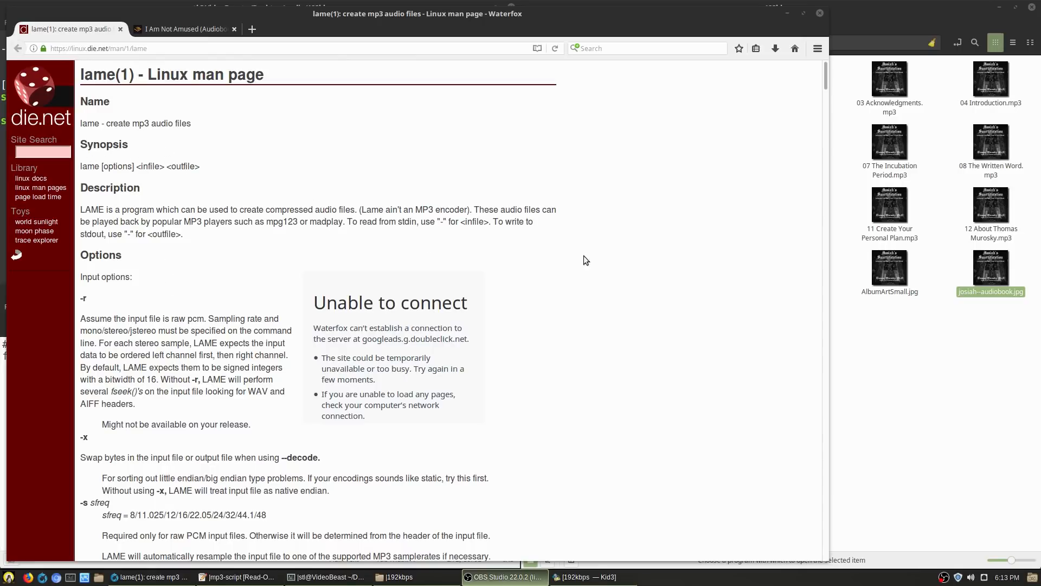
mouse_move(682, 276)
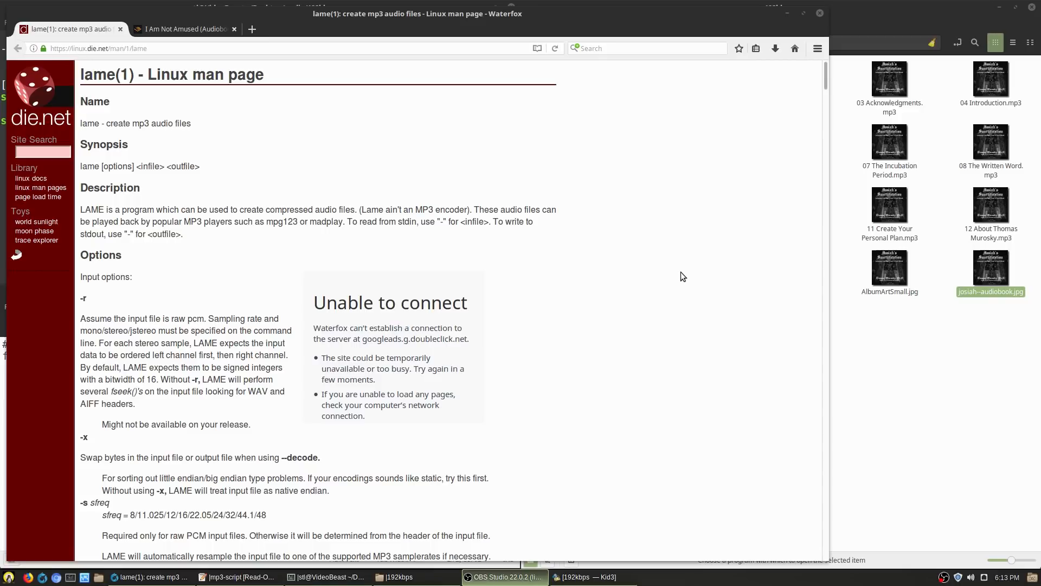
mouse_move(679, 279)
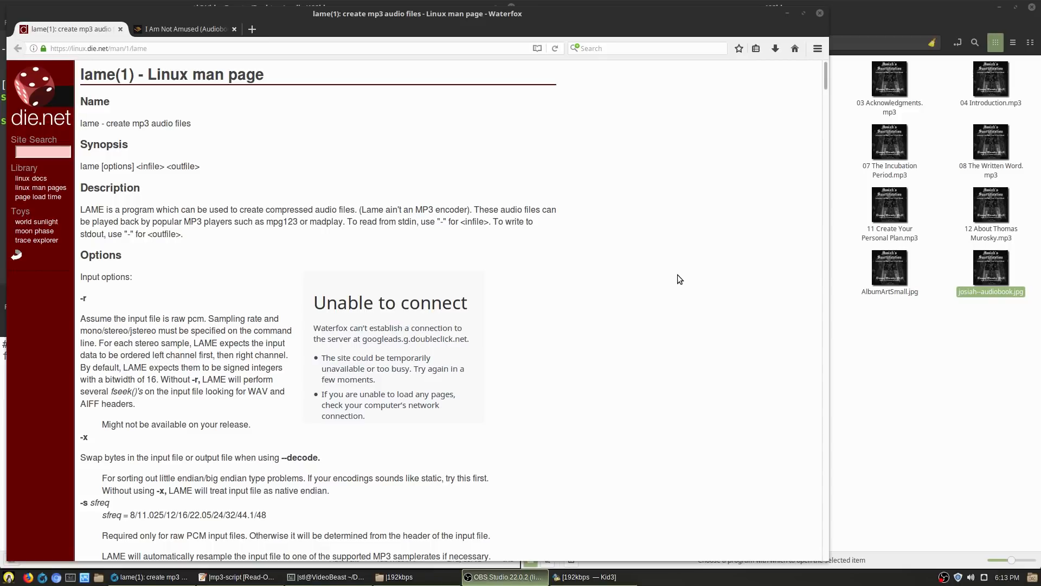
mouse_move(601, 350)
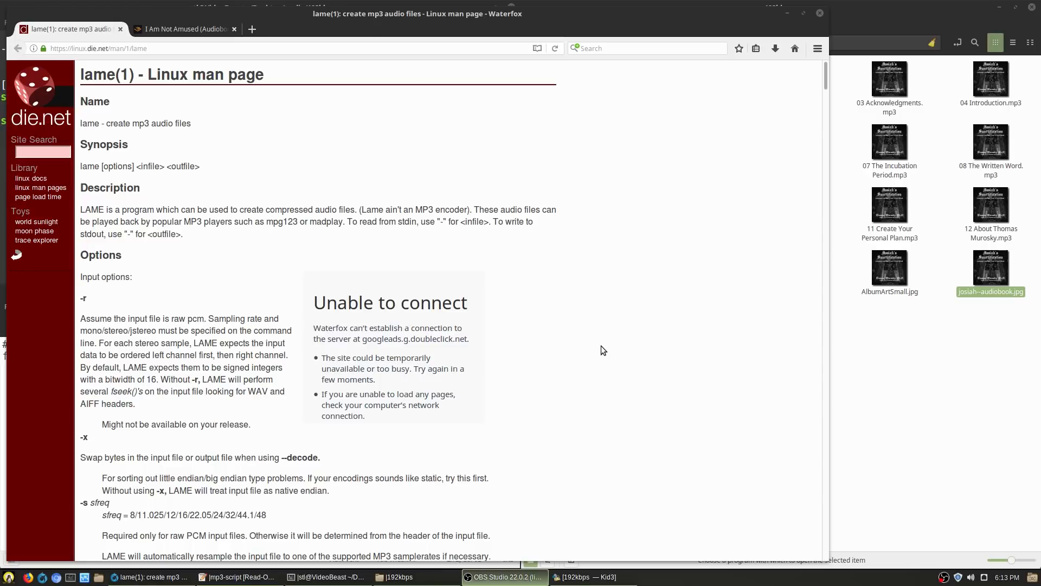
mouse_move(314, 347)
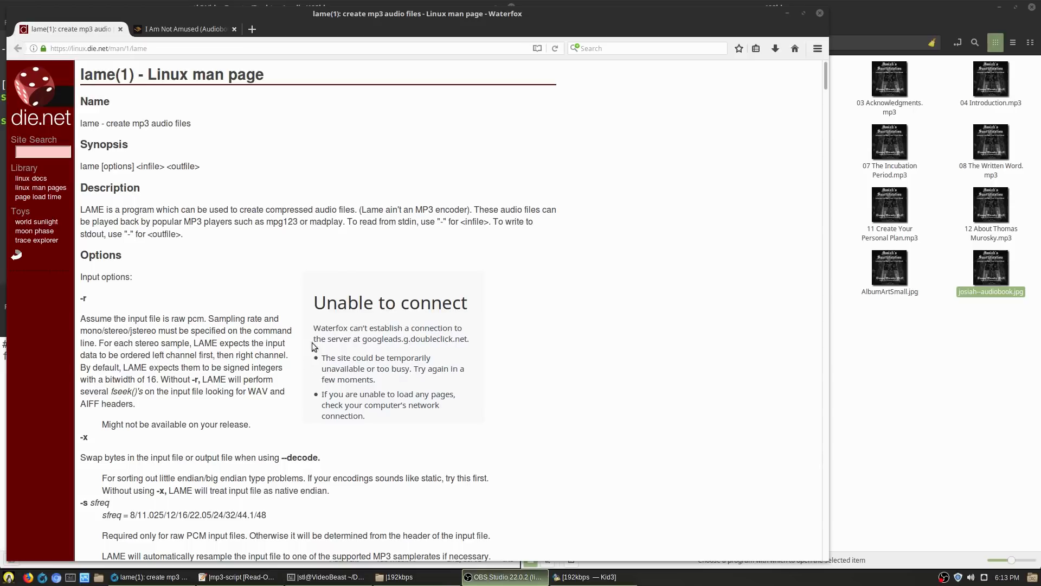
Step: Read the --mp3input section of the lame man page, then minimize Waterfox
scroll(down, 3)
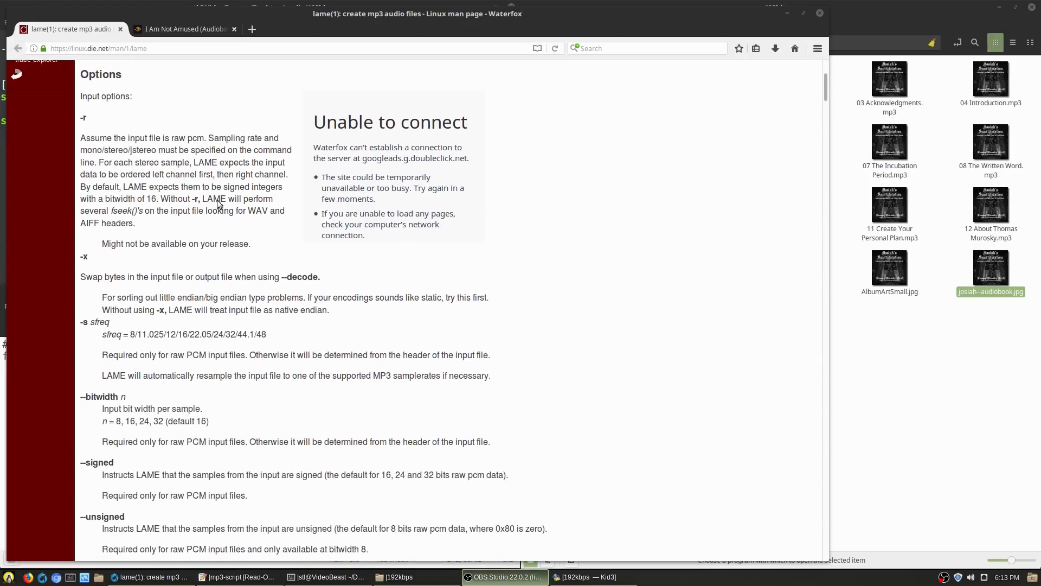
scroll(down, 3)
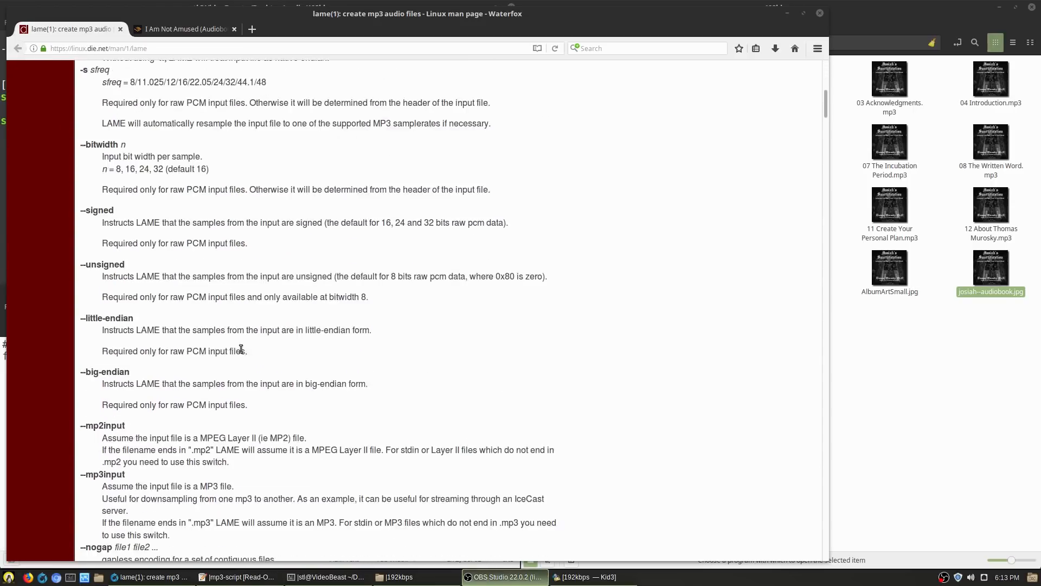
scroll(down, 3)
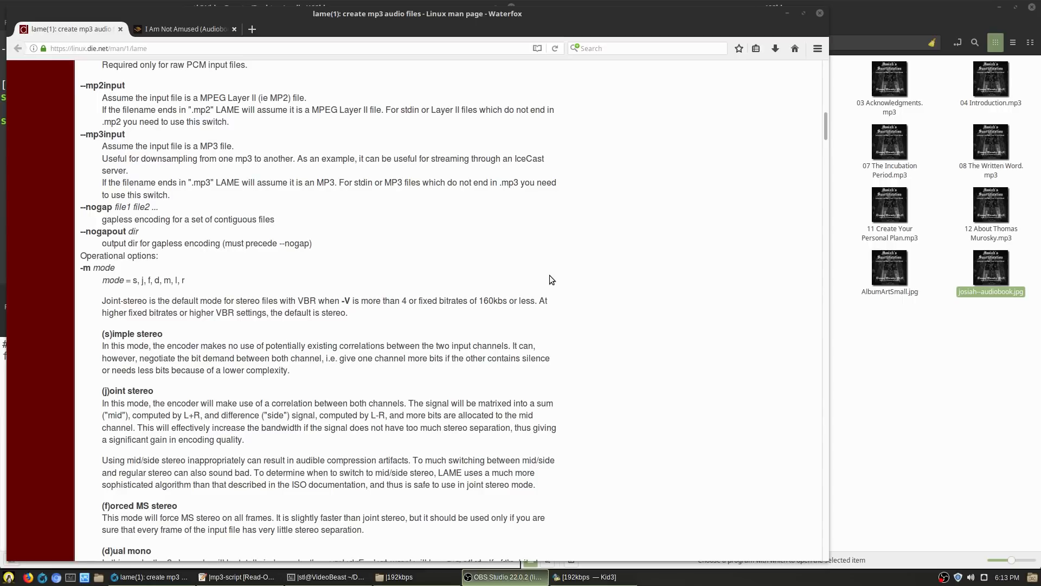
mouse_move(539, 254)
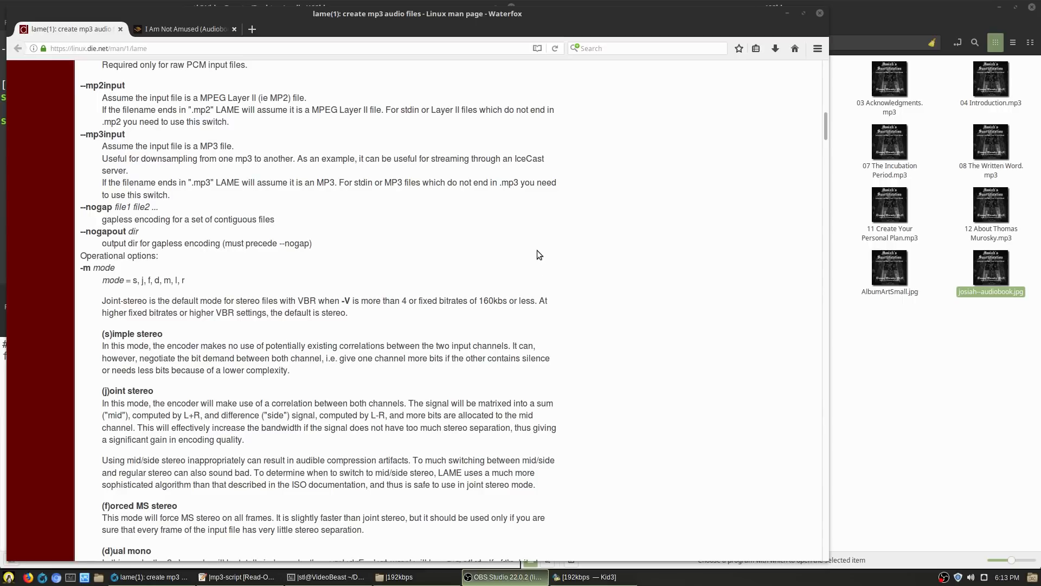
mouse_move(802, 13)
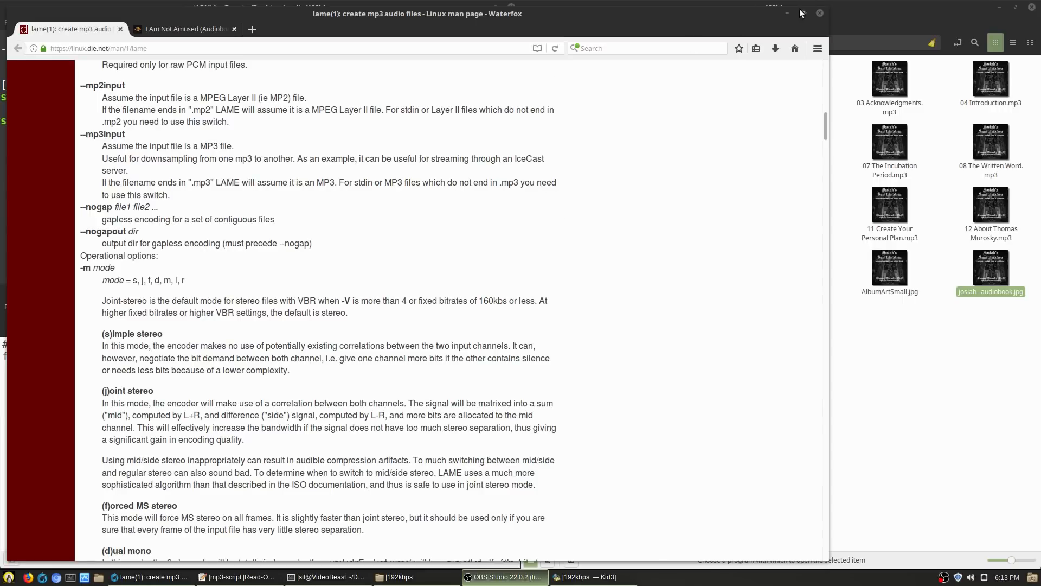
click(788, 13)
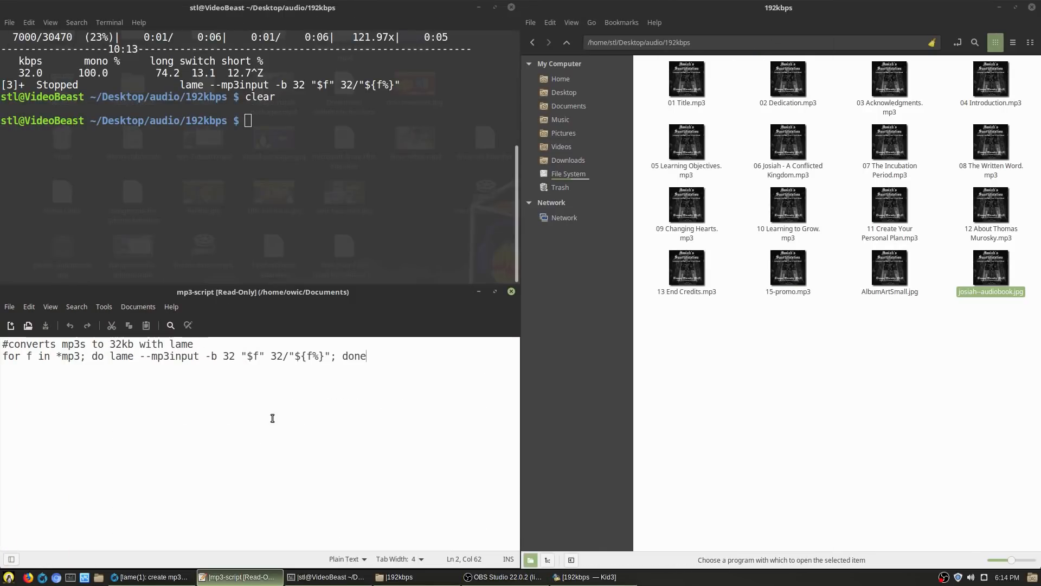
Step: Walk through the mp3-script loop: the for over mp3 files, the lame command, the 32 output path
click(199, 344)
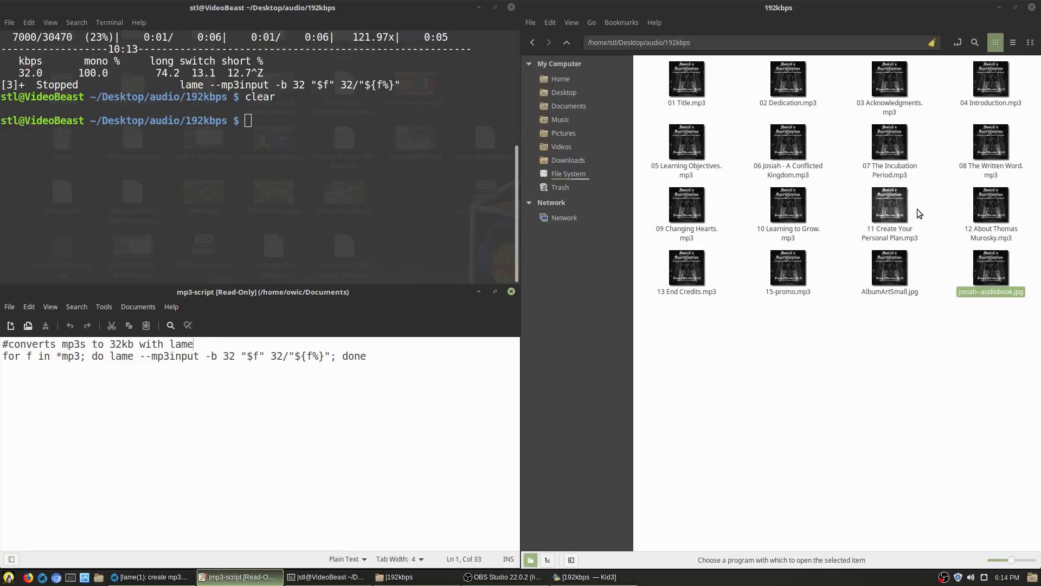
mouse_move(953, 149)
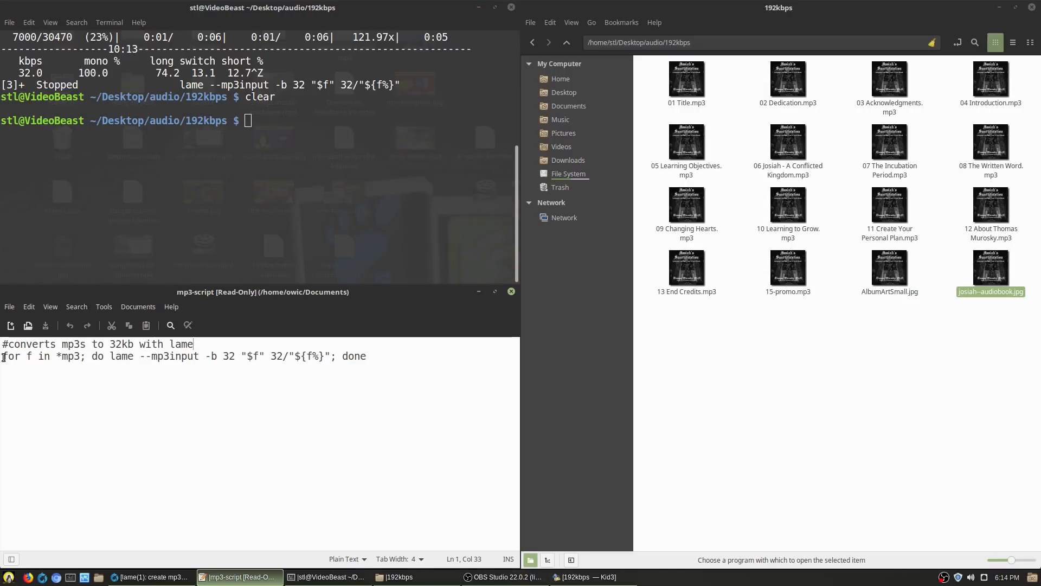
double_click(40, 356)
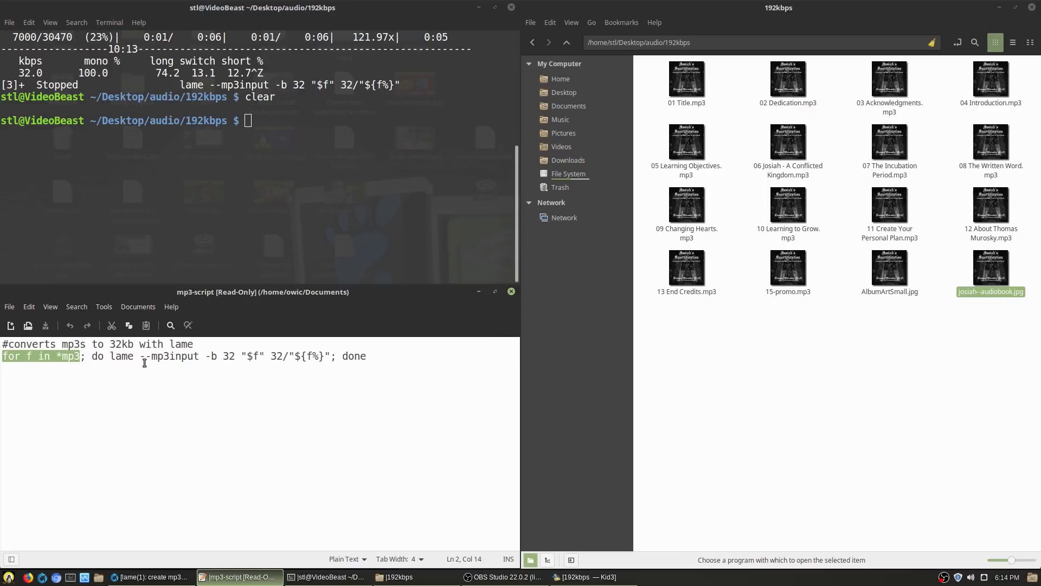
double_click(97, 355)
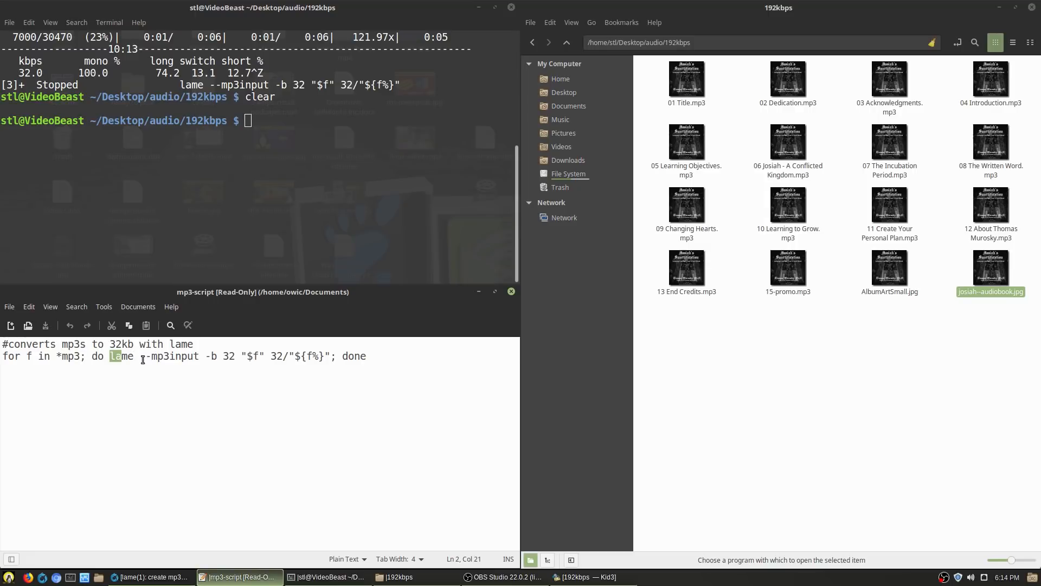
double_click(169, 356)
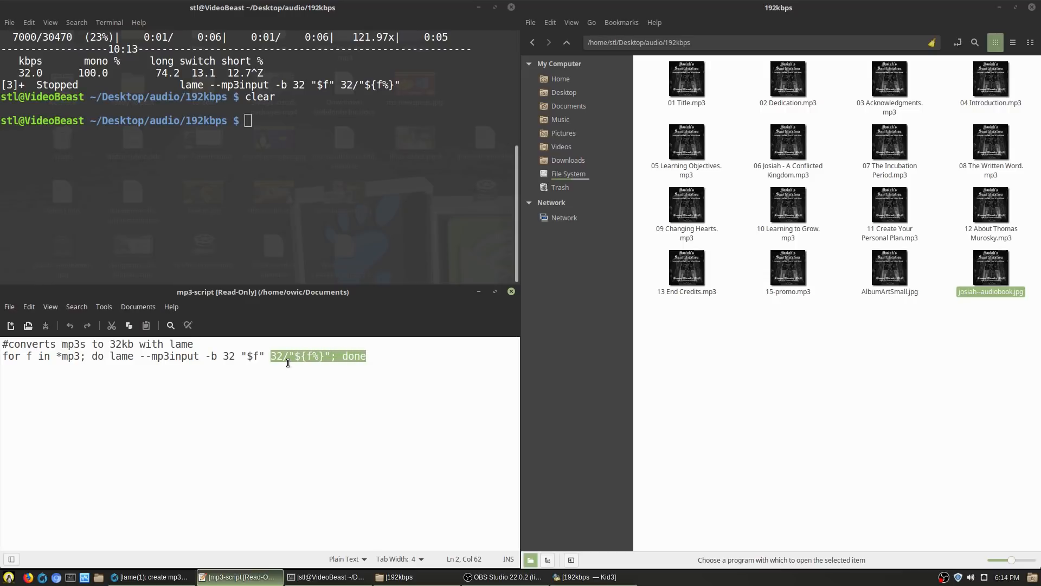
mouse_move(293, 363)
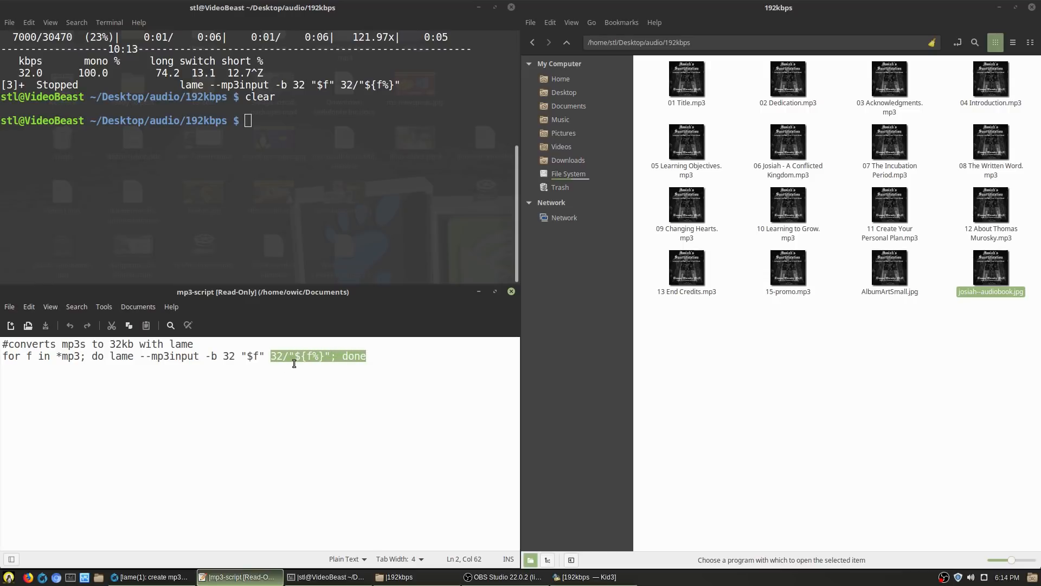
Step: Switch to the terminal and clear the recalled command from the prompt
click(328, 225)
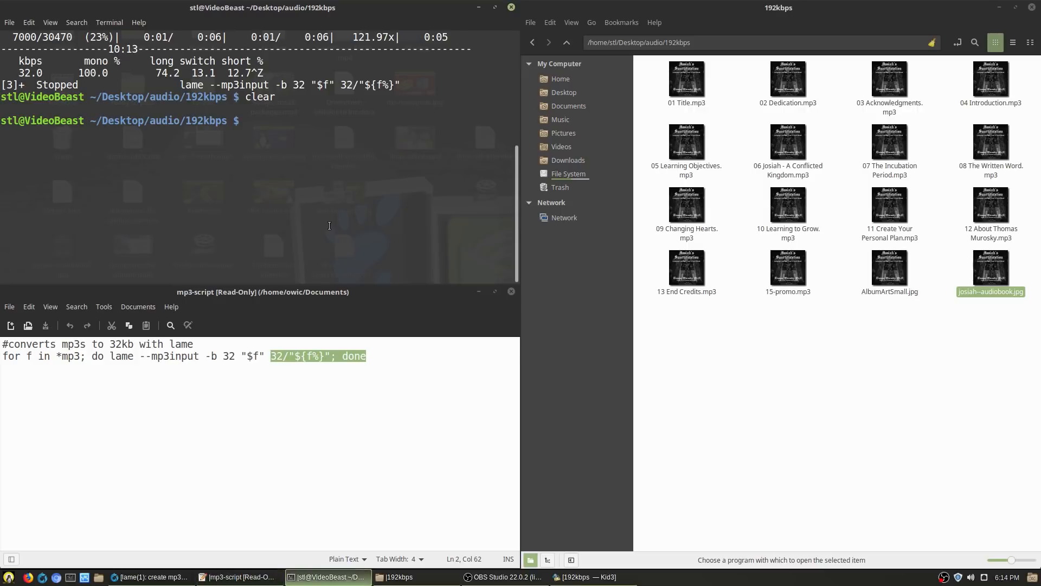
click(366, 356)
text(clear)
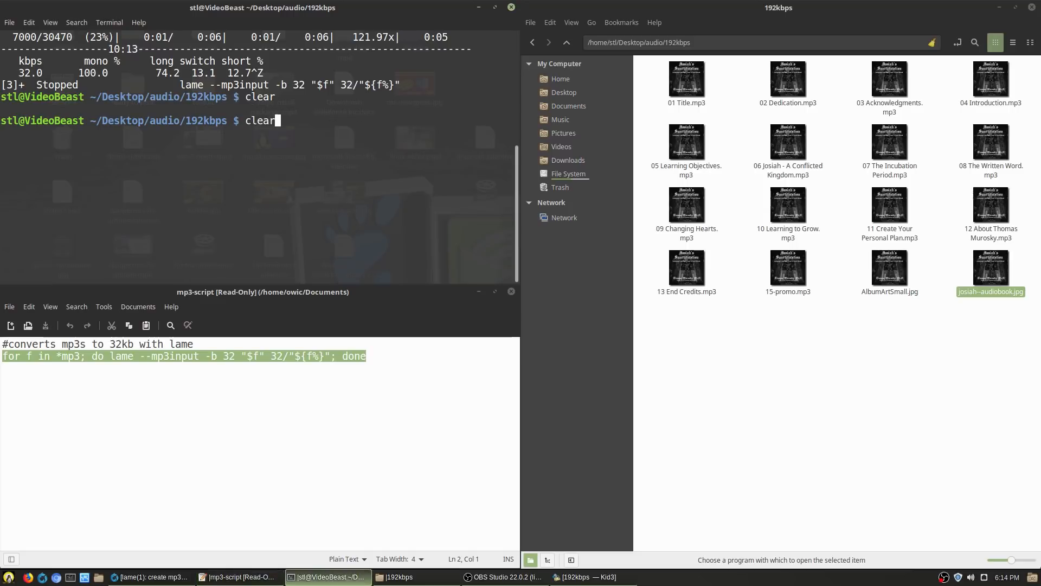
key(Return)
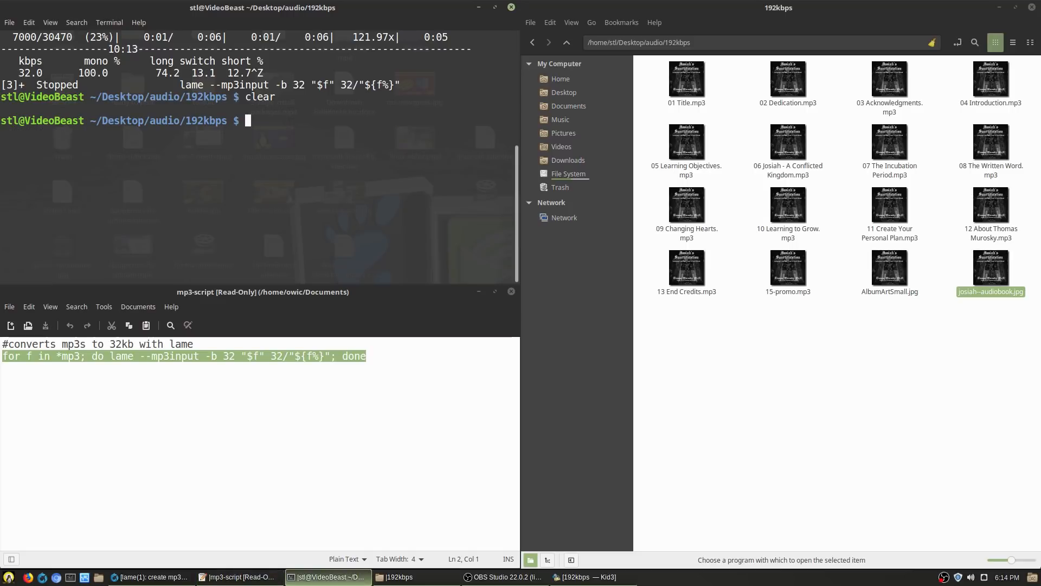
Step: Run the pasted lame loop, which fails with 'Can't init outfile', then start typing mkdir
key(Return)
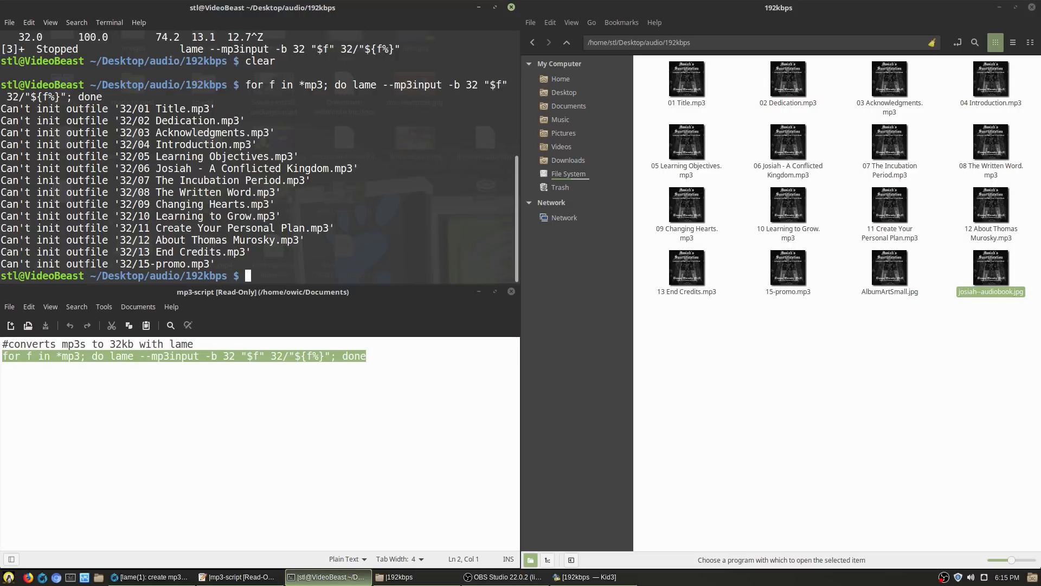
text(mkdir 32)
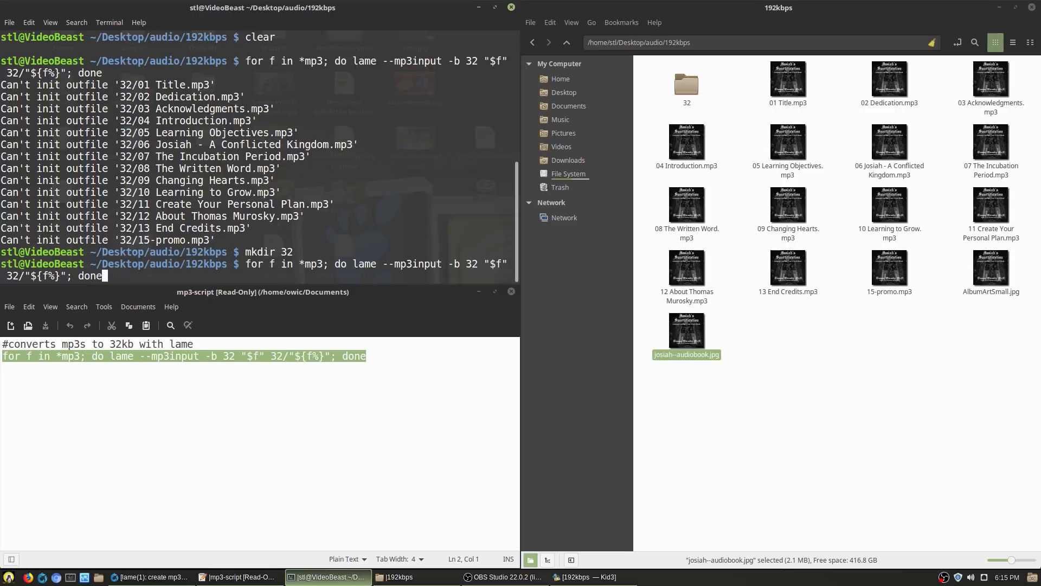
Step: Create folder 32, re-run the lame loop and open the 32 folder in Nemo to check the output
key(Return)
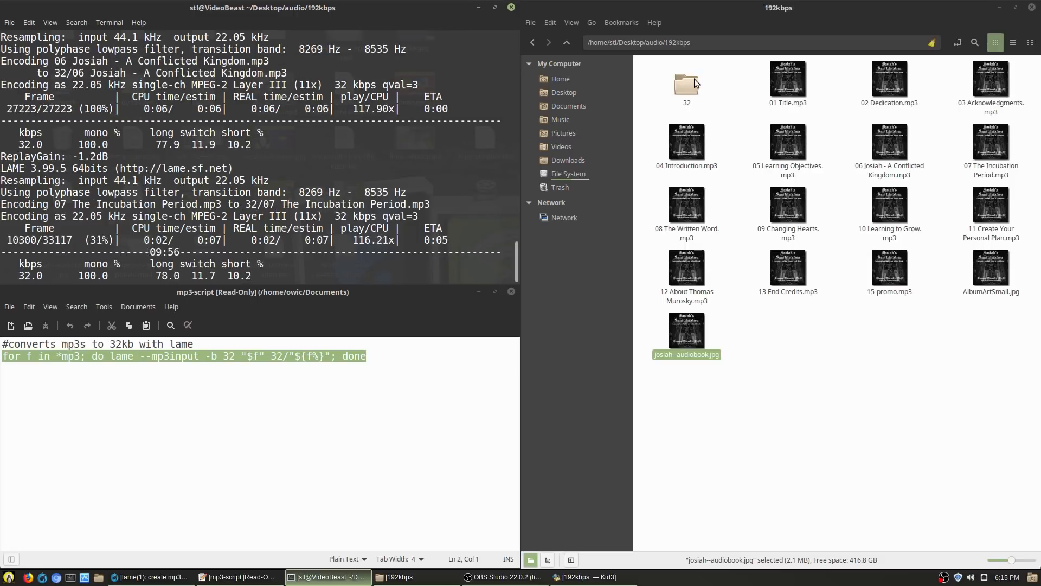
double_click(686, 83)
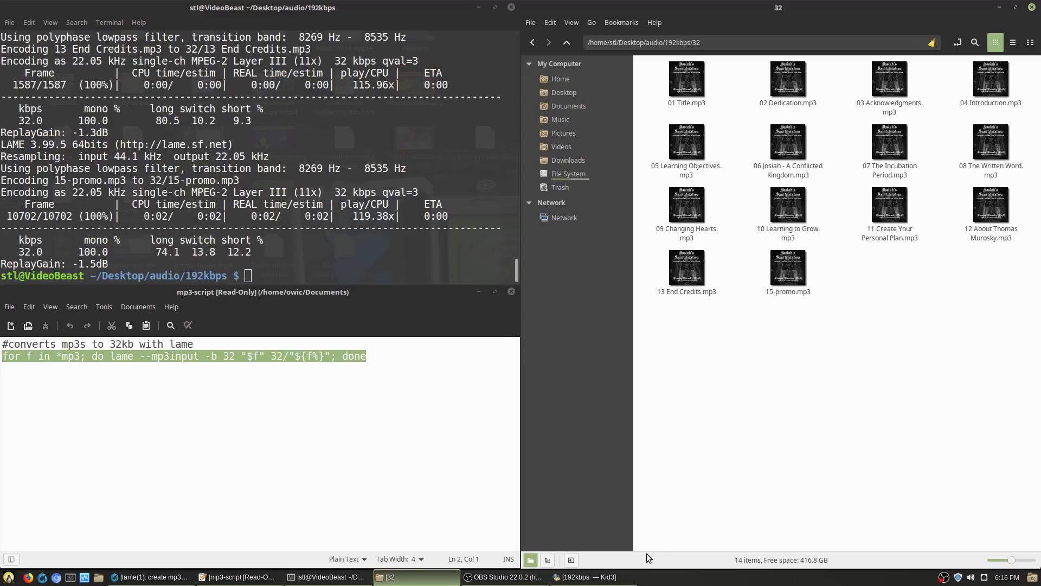
Step: Select all converted chapter files in Kid3 and expand their empty ID3v1 tag fields
click(590, 576)
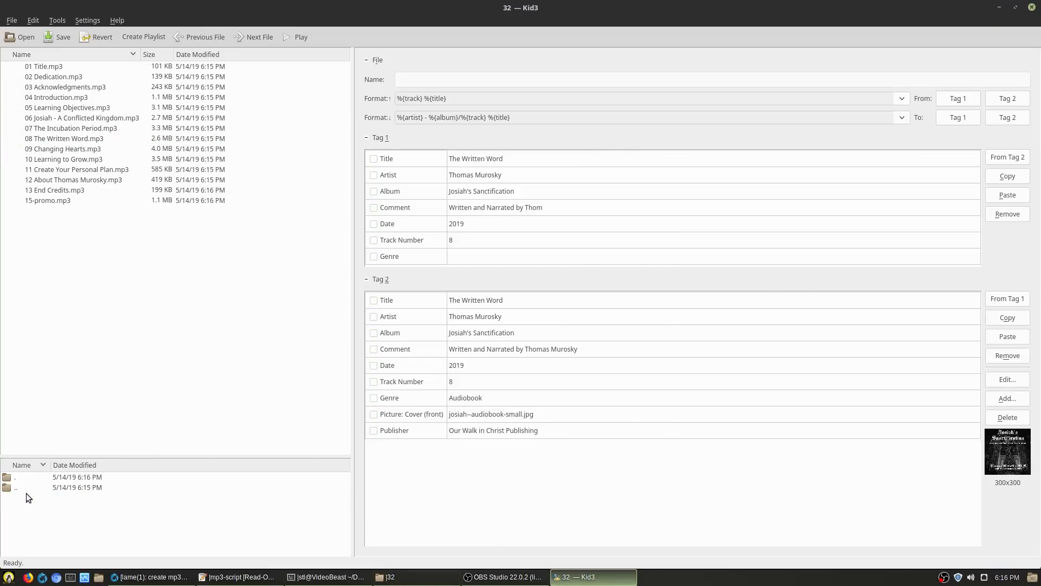
click(72, 128)
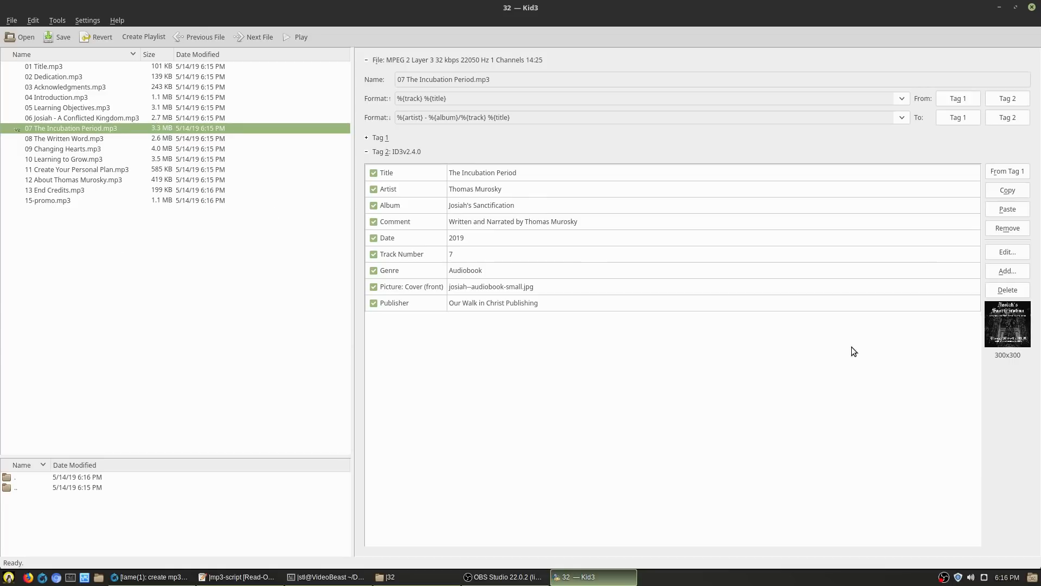
mouse_move(79, 75)
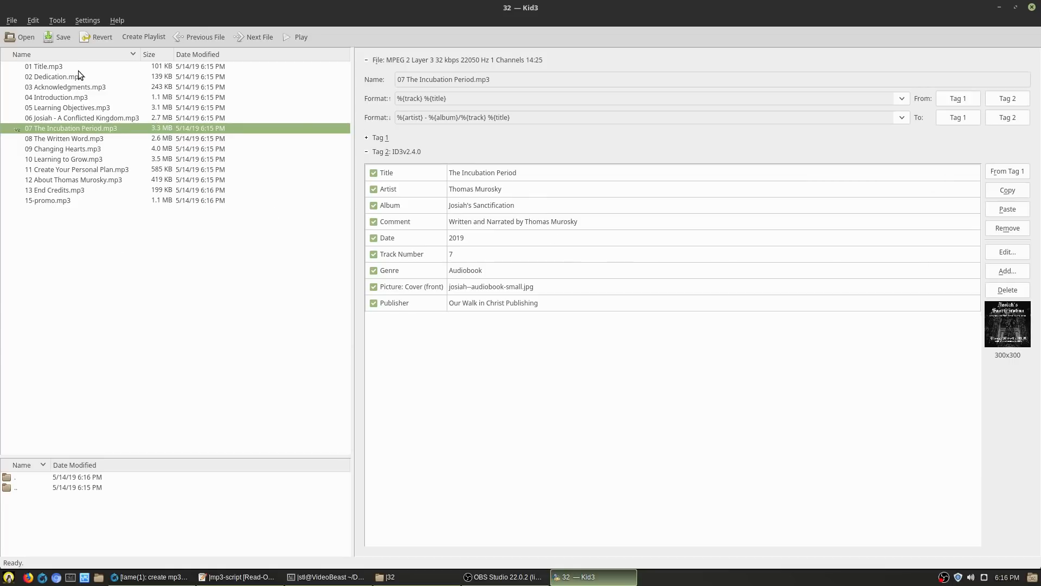
key(ctrl+a)
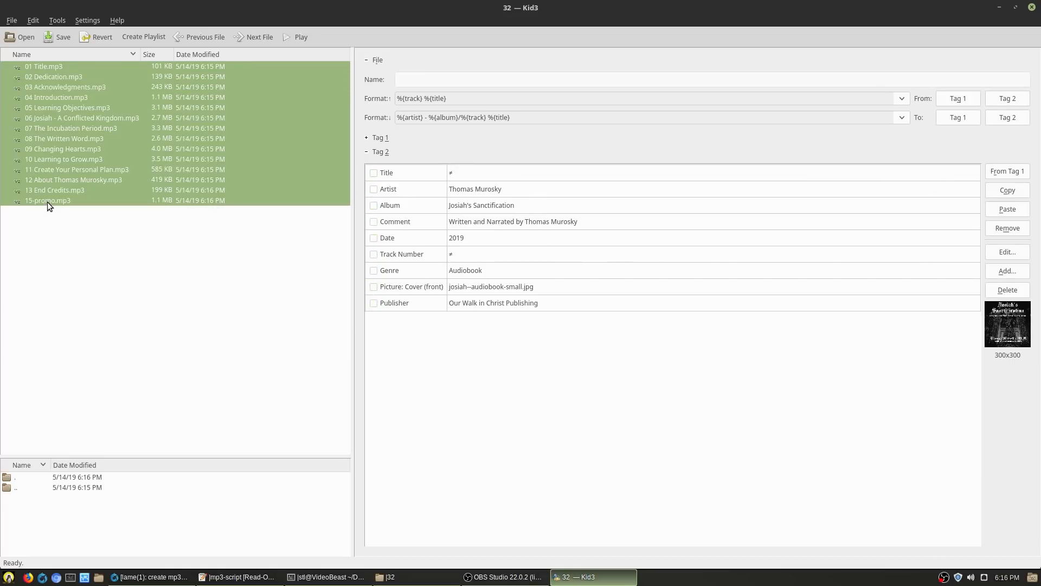
click(379, 138)
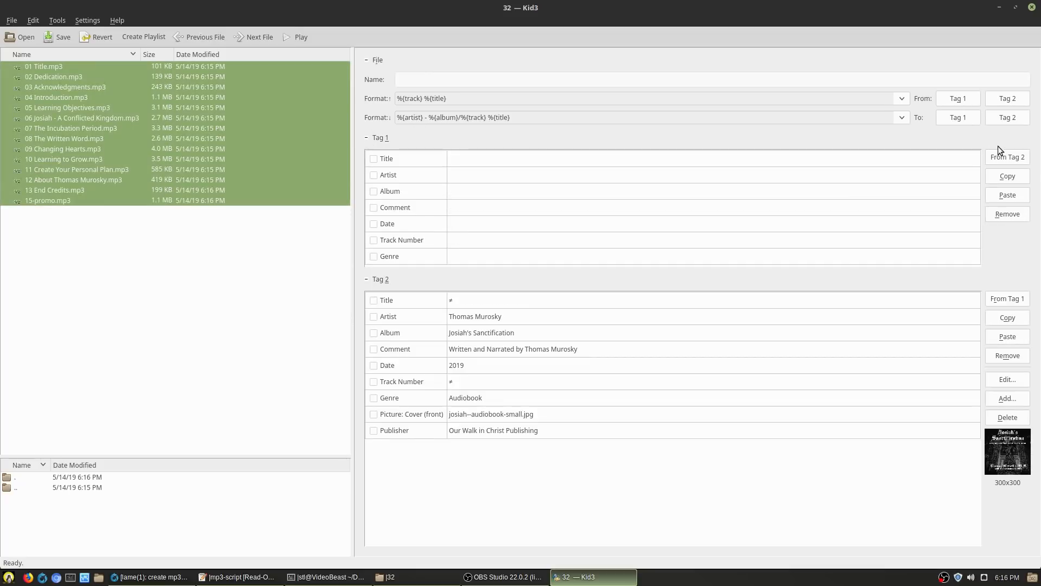
Step: Fill ID3v1 from Tag 2 for all files, check one chapter and save
click(67, 107)
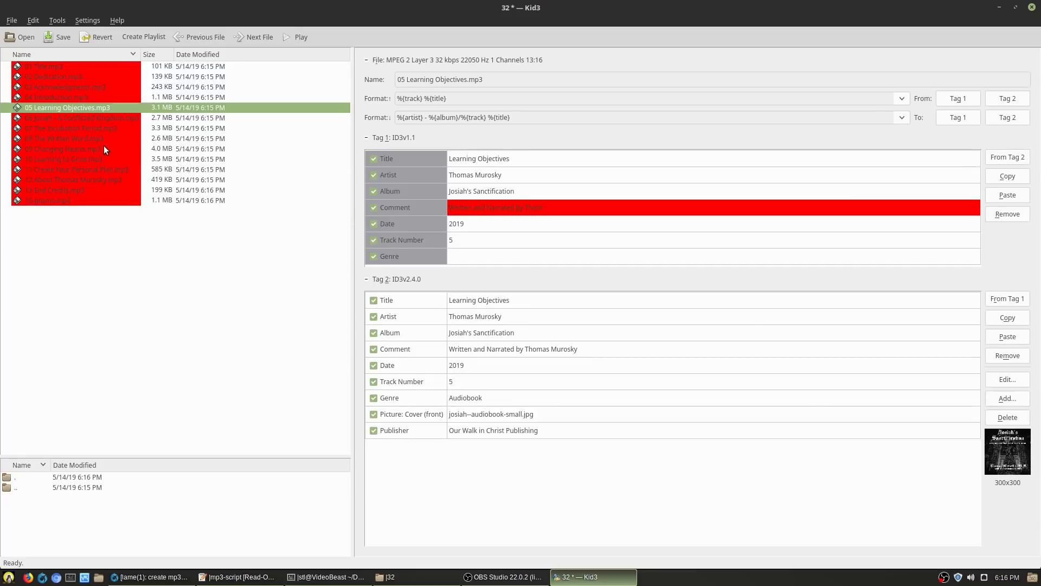
click(77, 169)
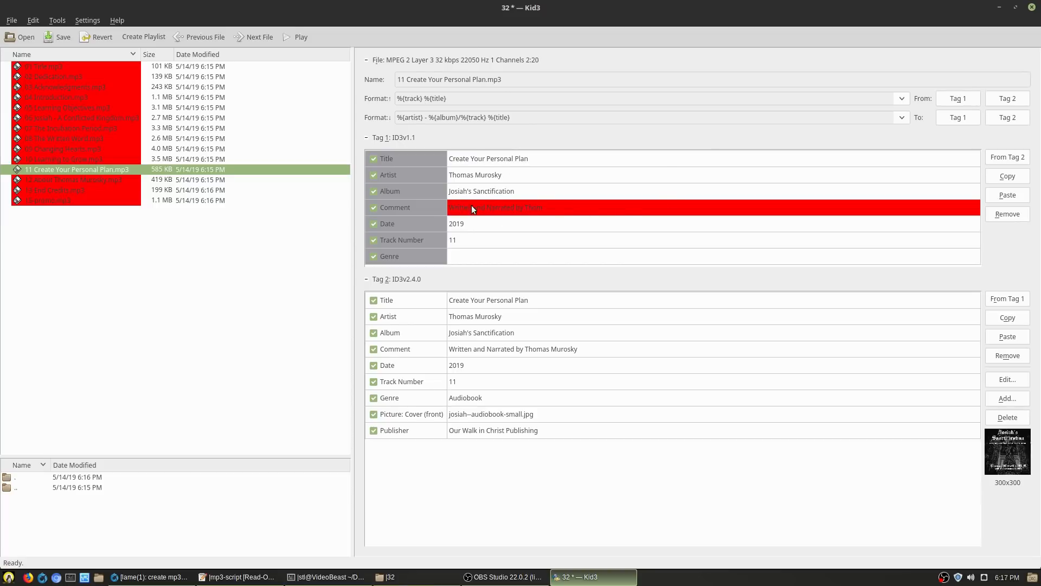
mouse_move(560, 207)
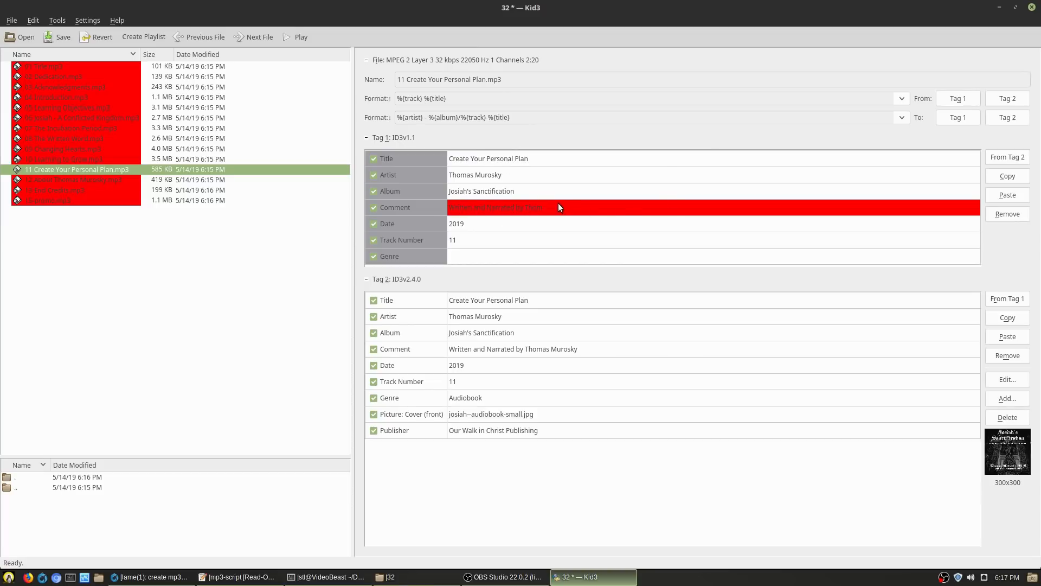
click(62, 37)
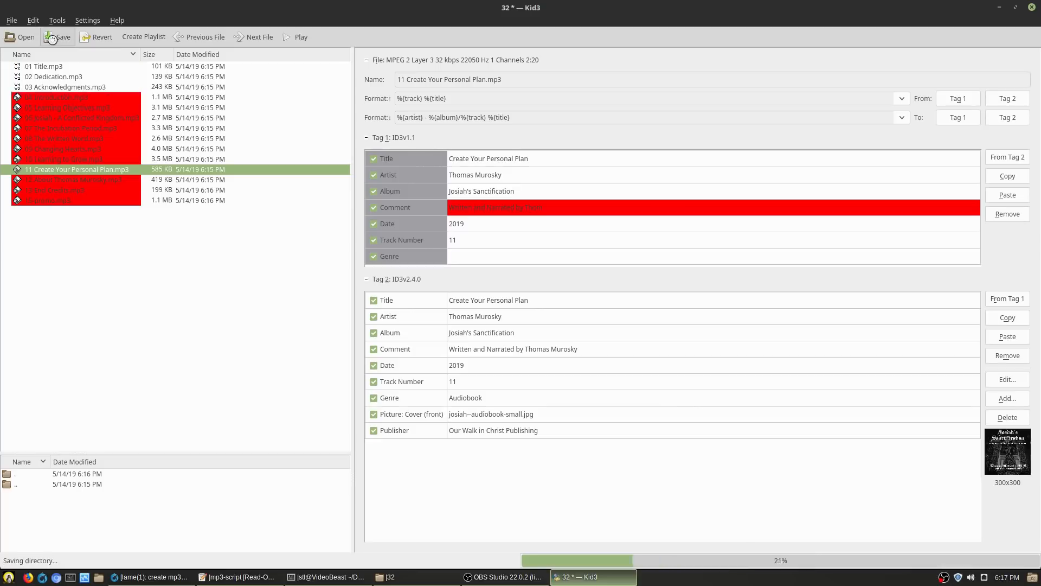
Step: Bring Nemo forward and enter the '32' folder holding the fourteen re-encoded chapter MP3s
click(60, 37)
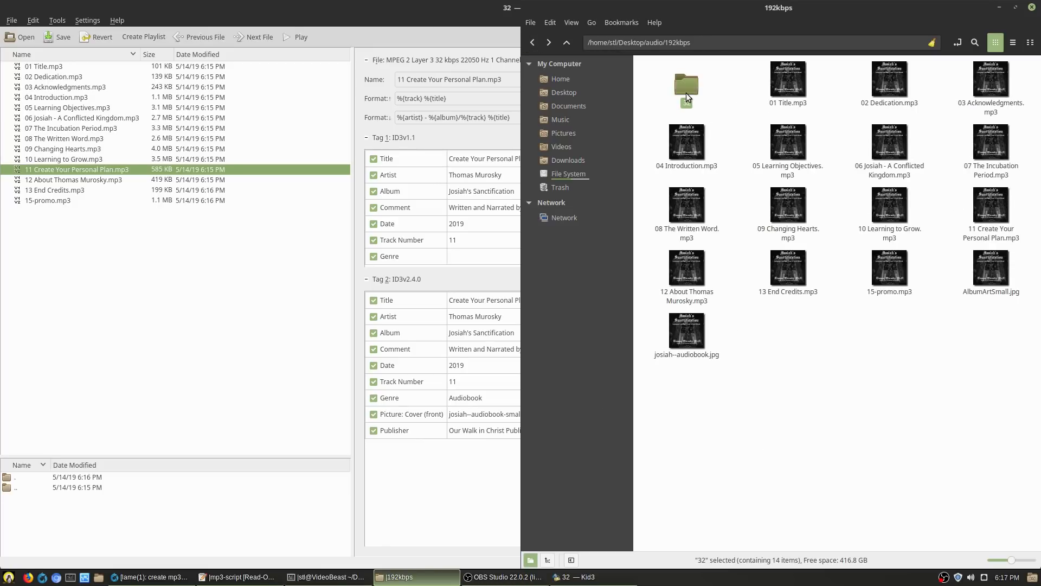
double_click(686, 87)
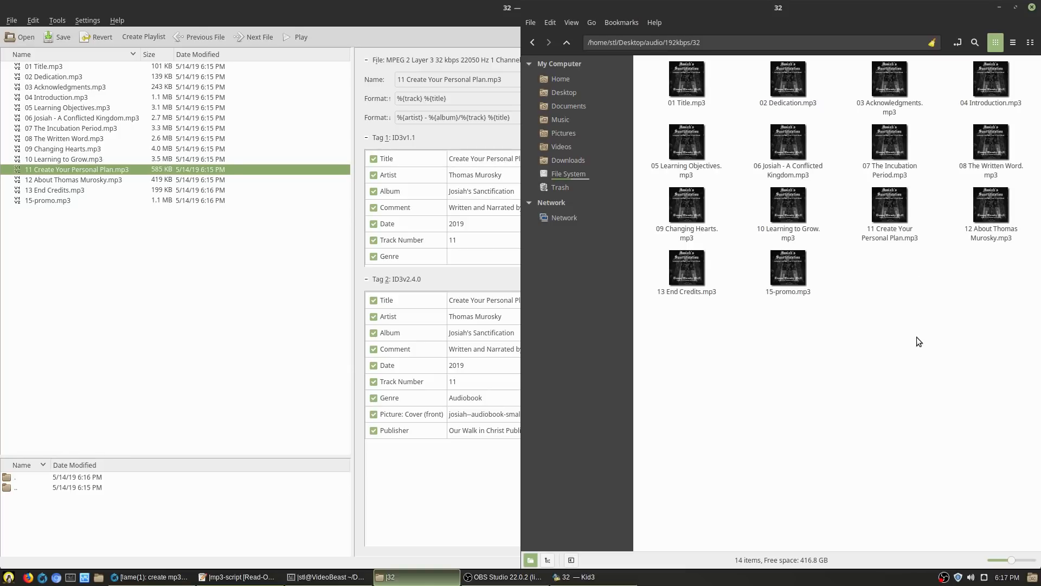